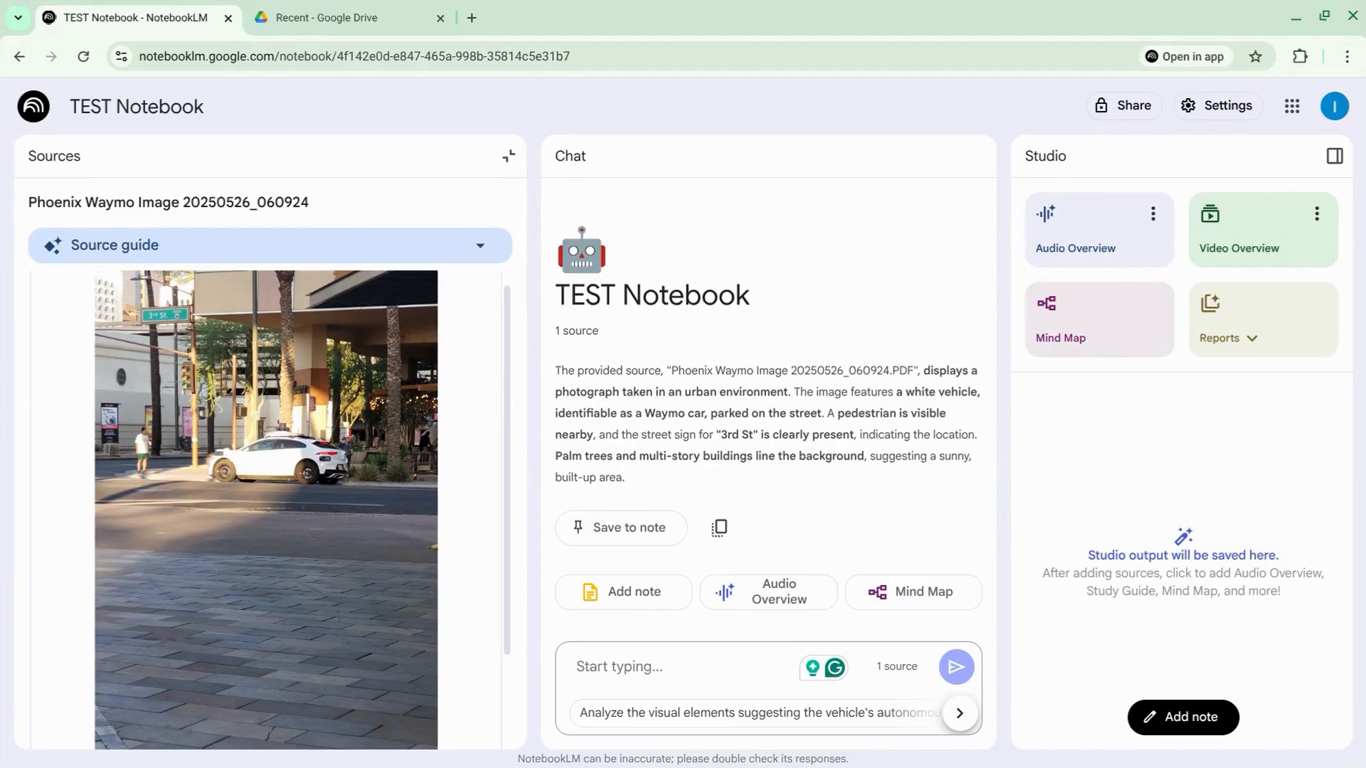
{"action": "mouse_move", "coordinate": [267, 261]}
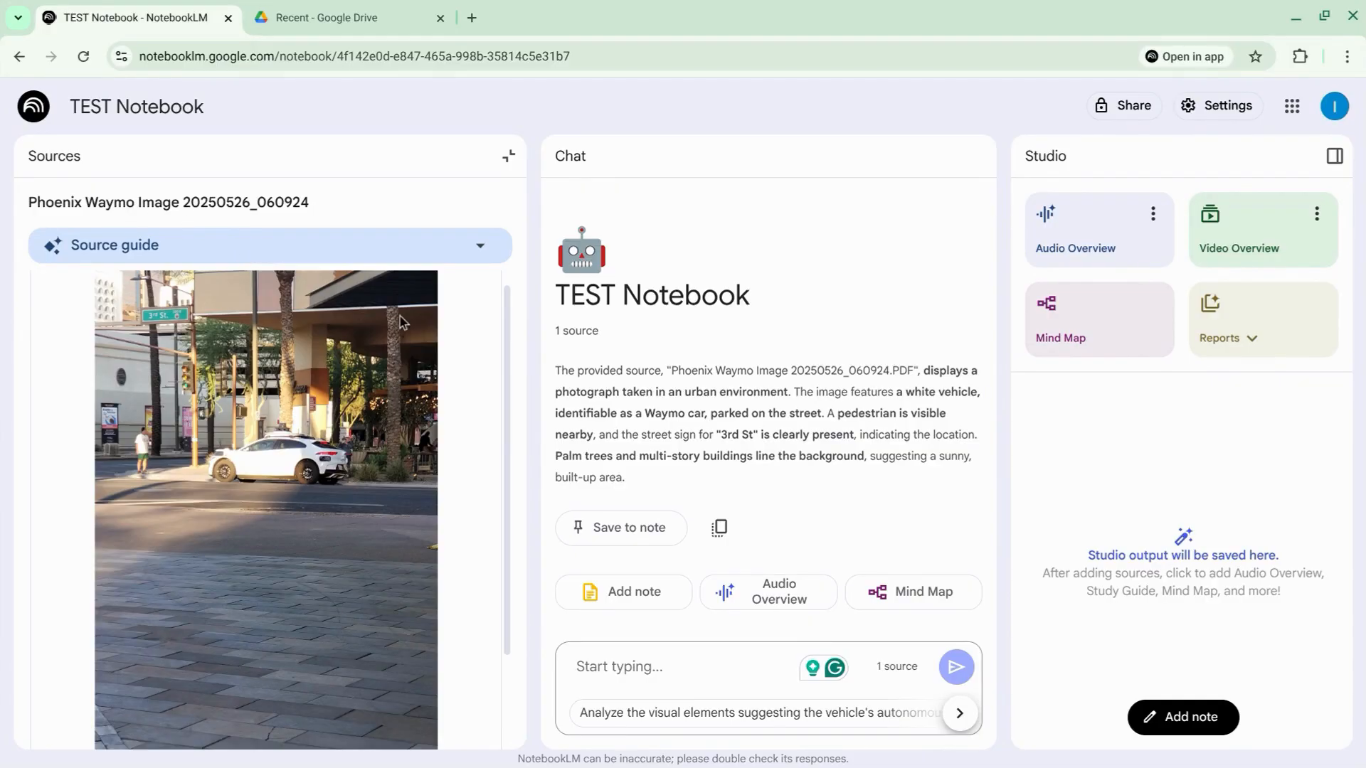
{"action": "mouse_move", "coordinate": [531, 371]}
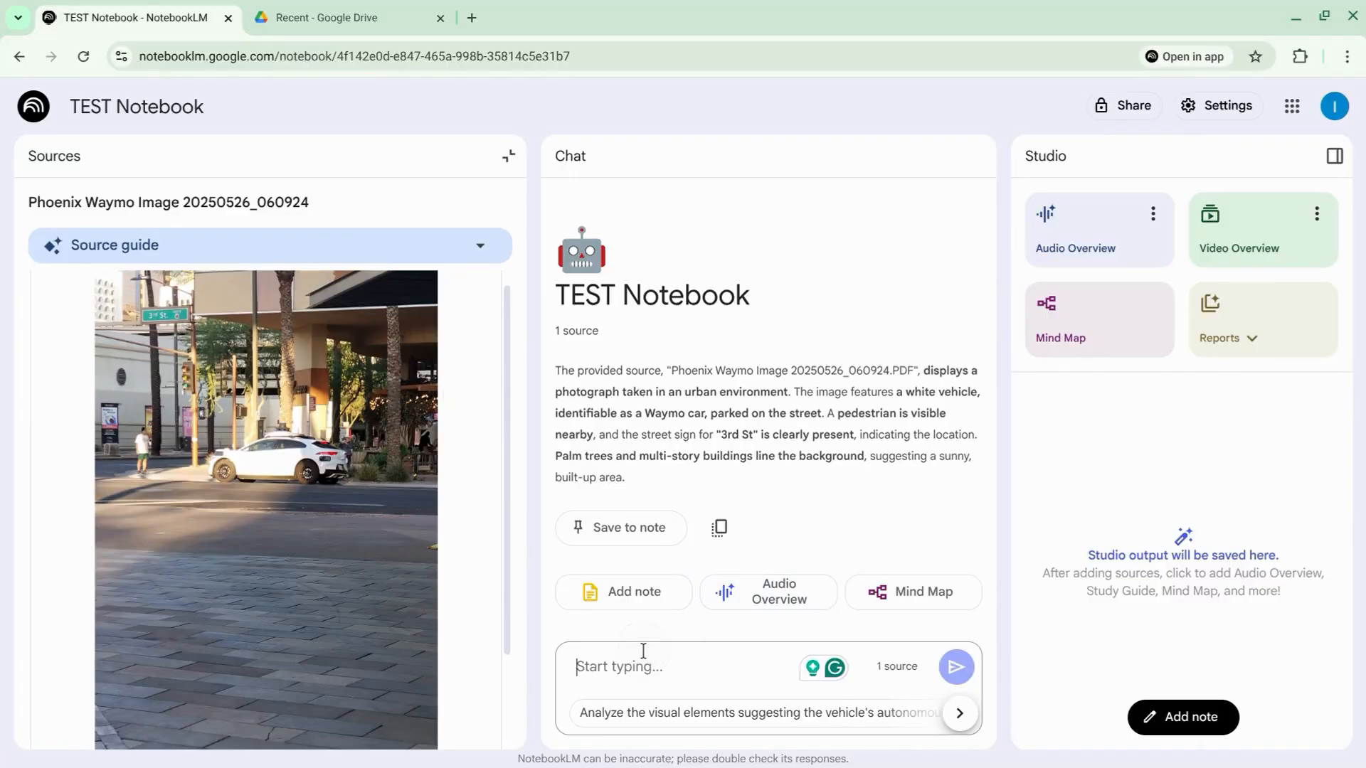
Ask in chat whether the Waymo vehicle correctly determined to stop or go, based on the traffic signals
{"action": "type", "text": "Based on the traffic signal(s), did the Waymo vehicle correctly determine whether to stop or go?"}
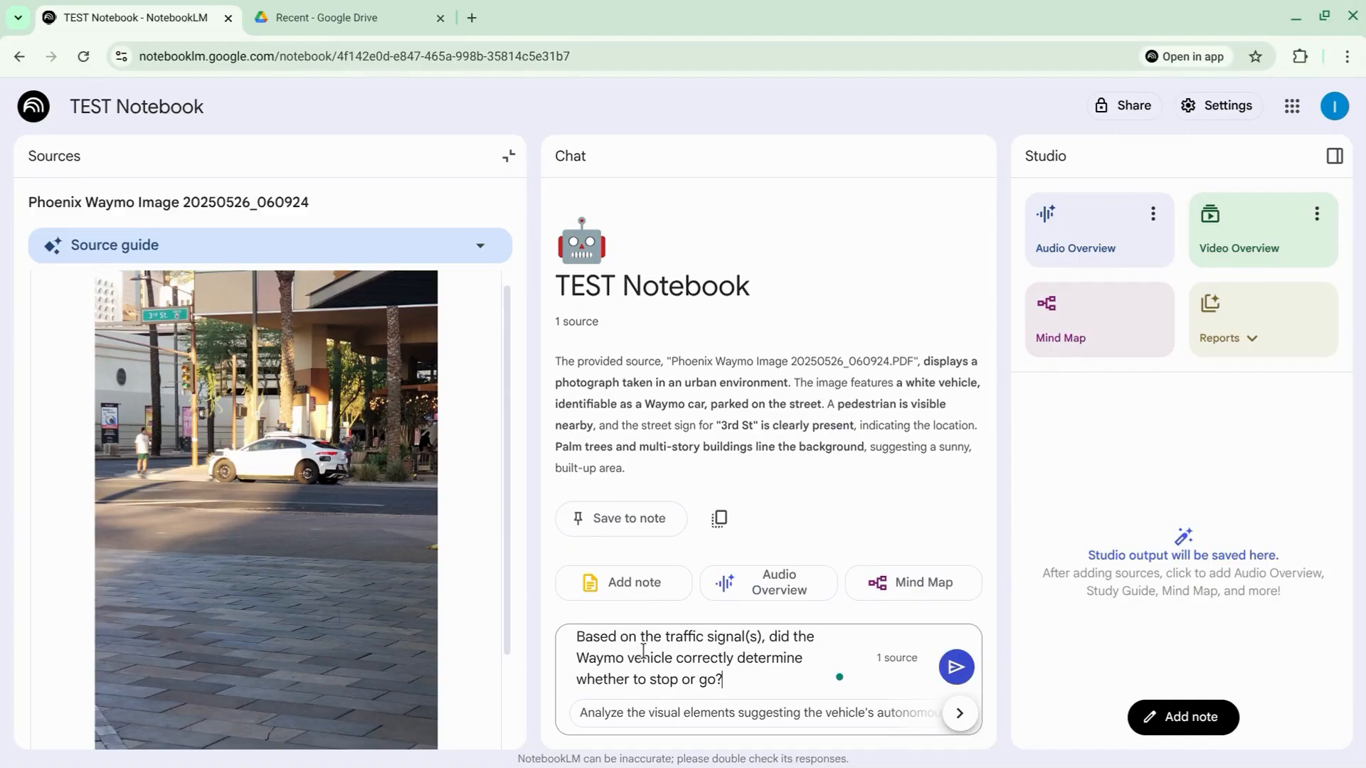
{"action": "left_click", "coordinate": [955, 667]}
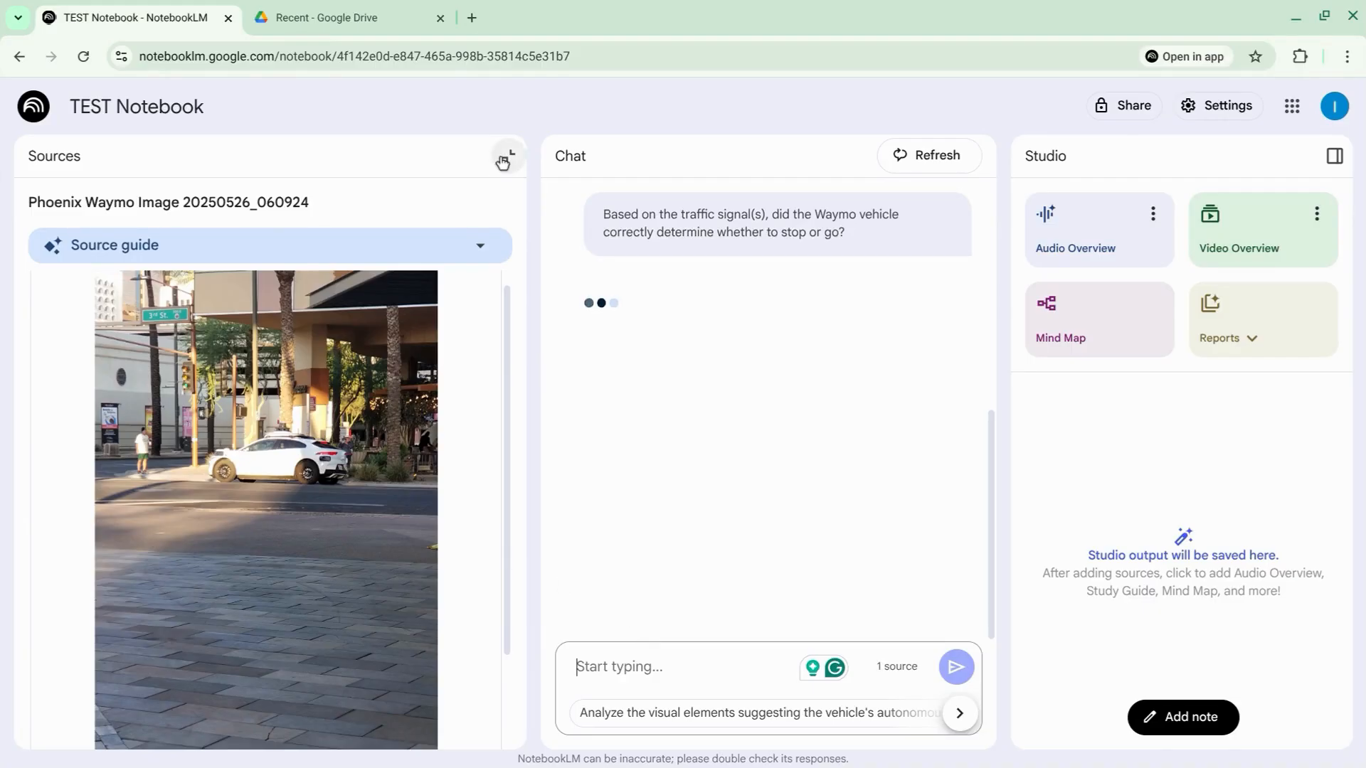
Leave the source preview for the sources list and bring up Add sources
{"action": "left_click", "coordinate": [508, 158]}
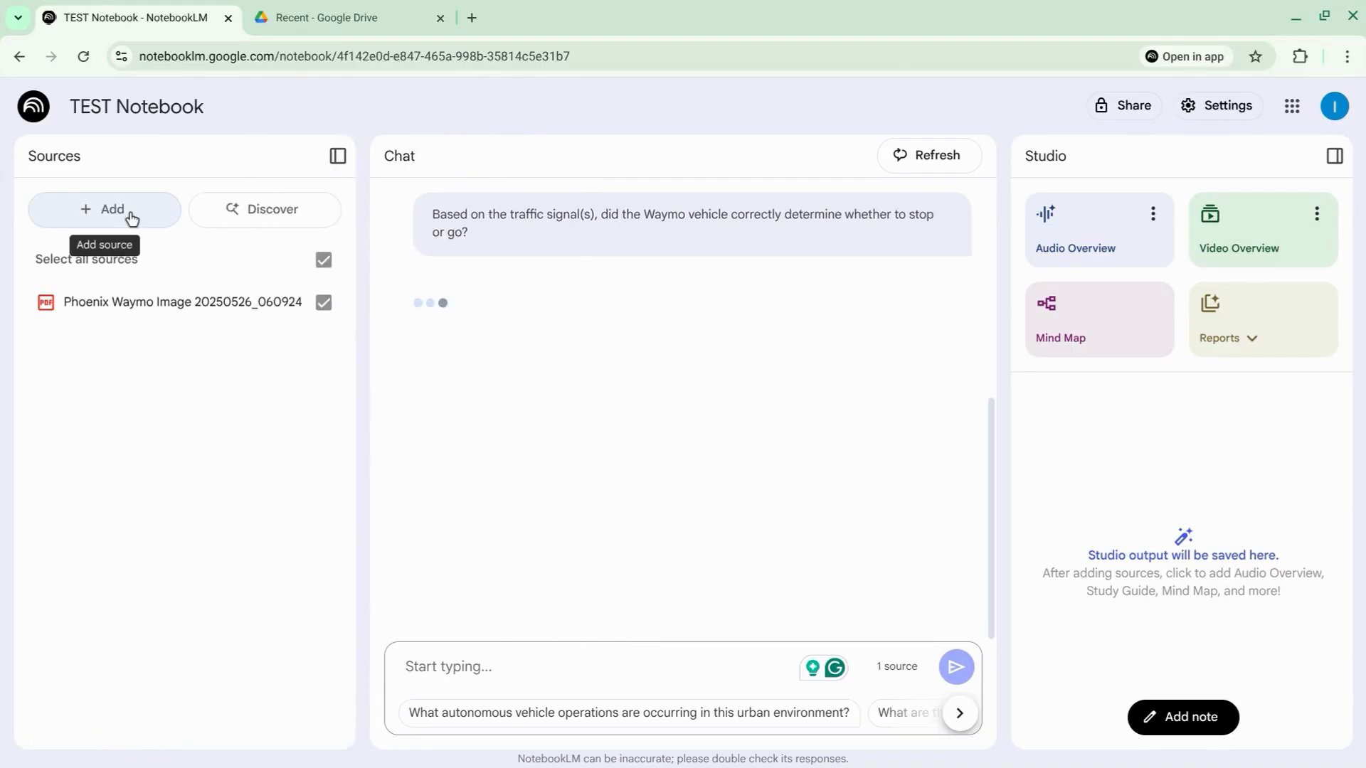
{"action": "left_click", "coordinate": [104, 209]}
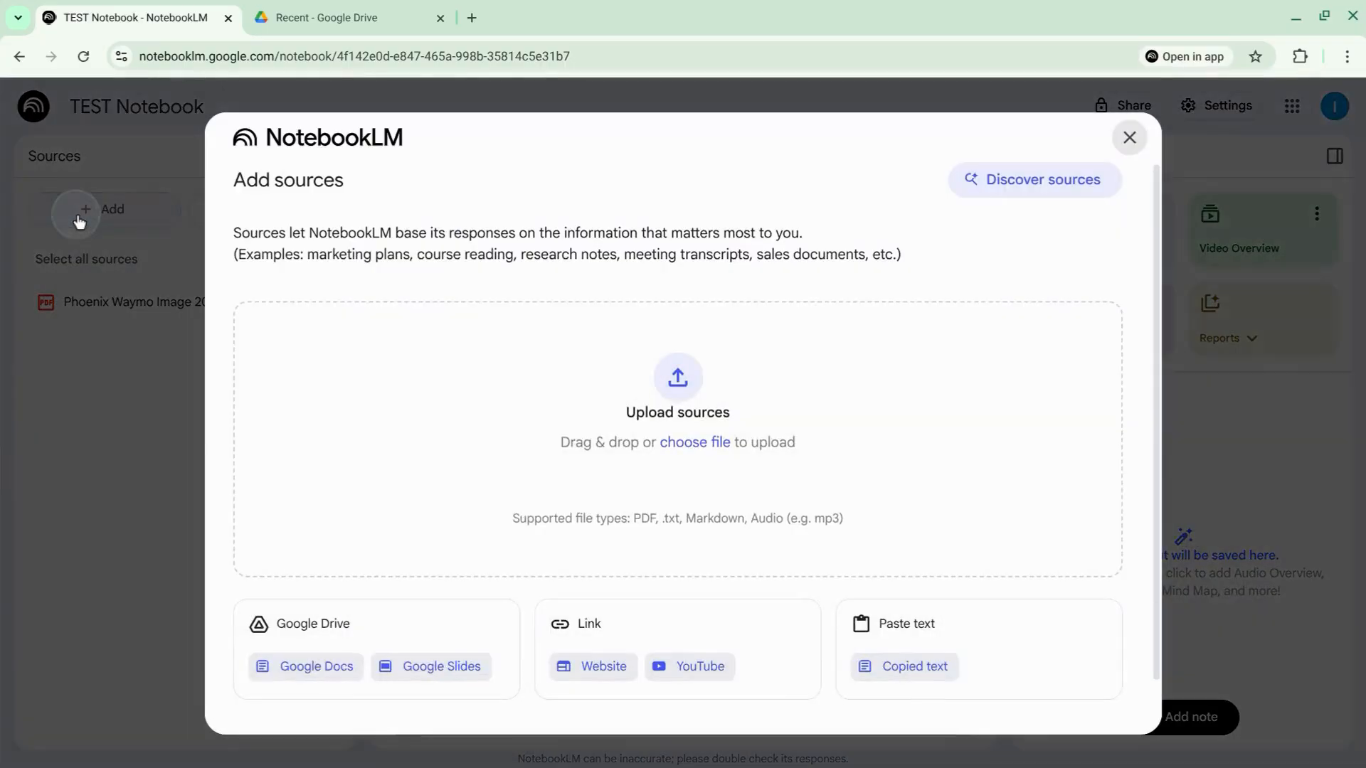
{"action": "mouse_move", "coordinate": [228, 241]}
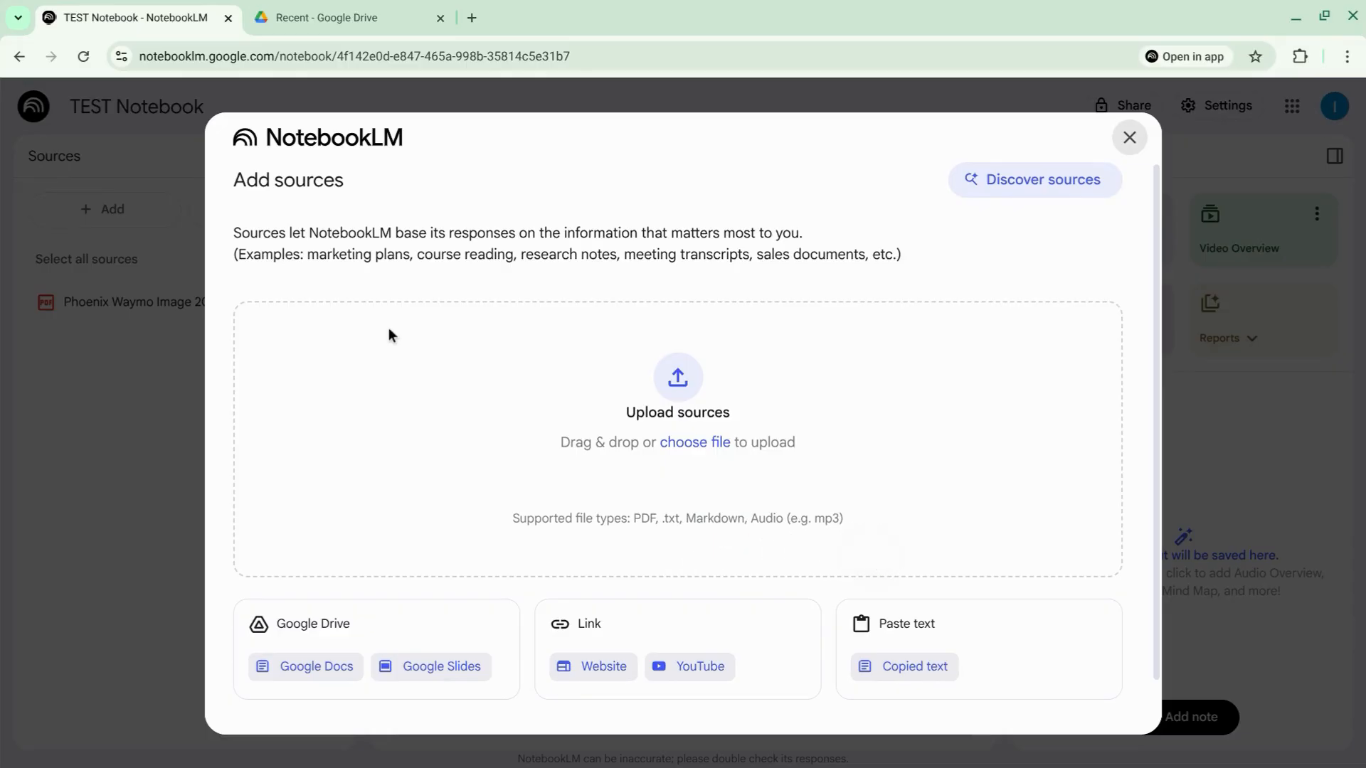
{"action": "mouse_move", "coordinate": [809, 466]}
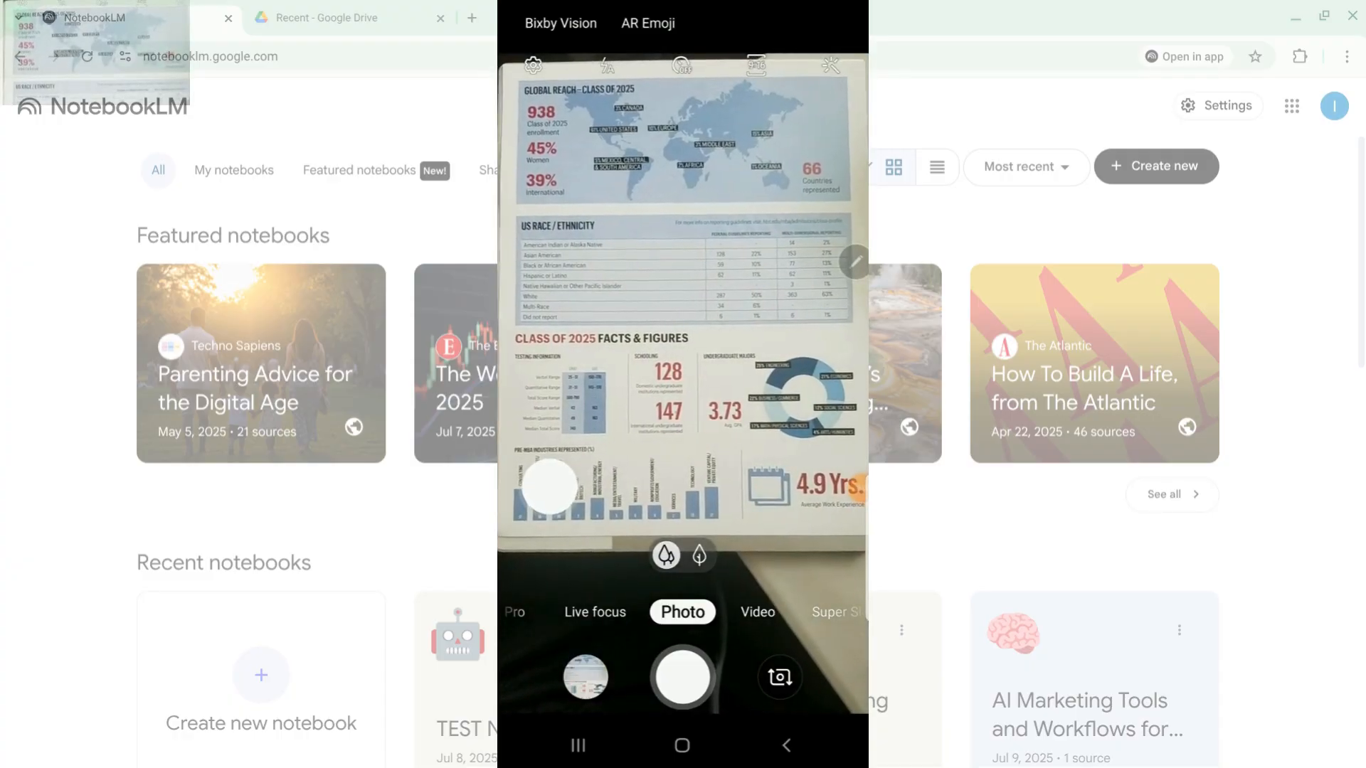
Shoot the Class of 2025 facts and figures flyer and view the photo in Gallery
{"action": "left_click", "coordinate": [682, 678]}
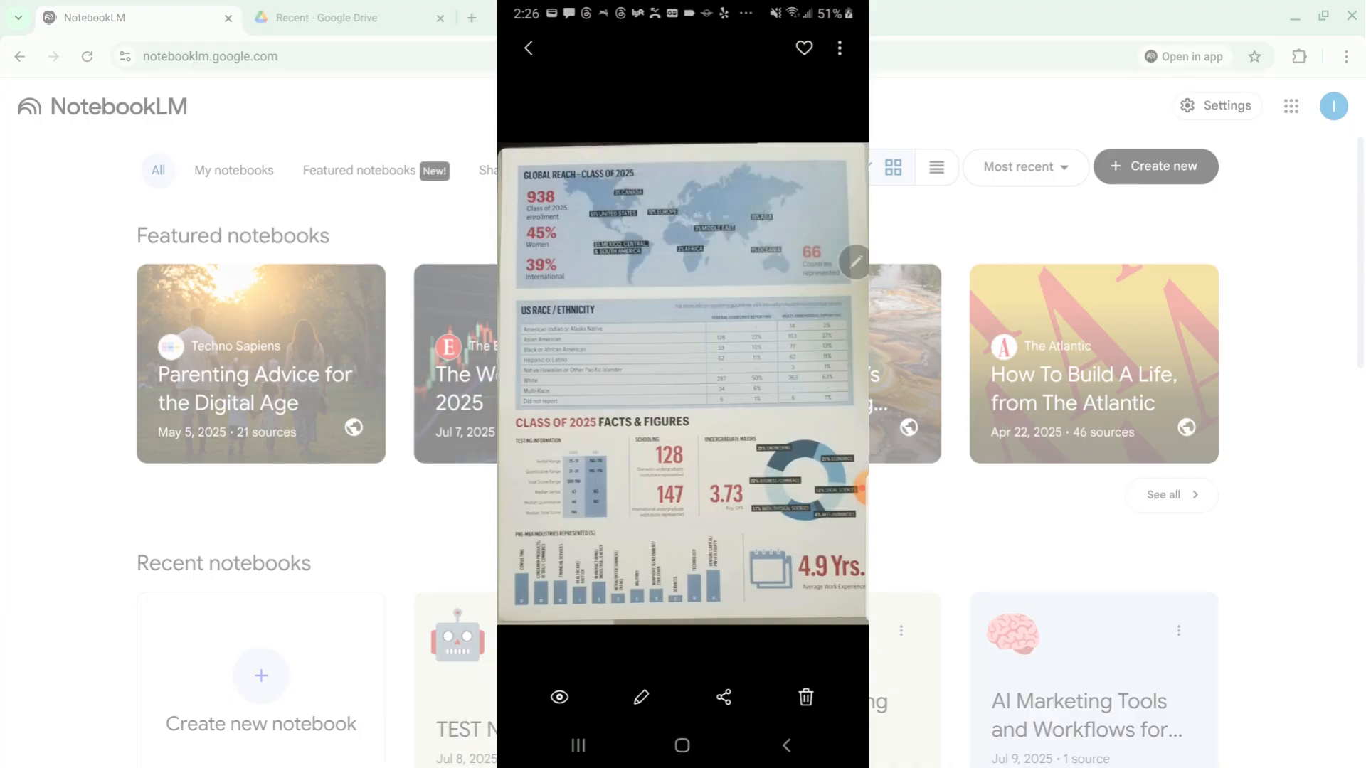
{"action": "left_click", "coordinate": [723, 697]}
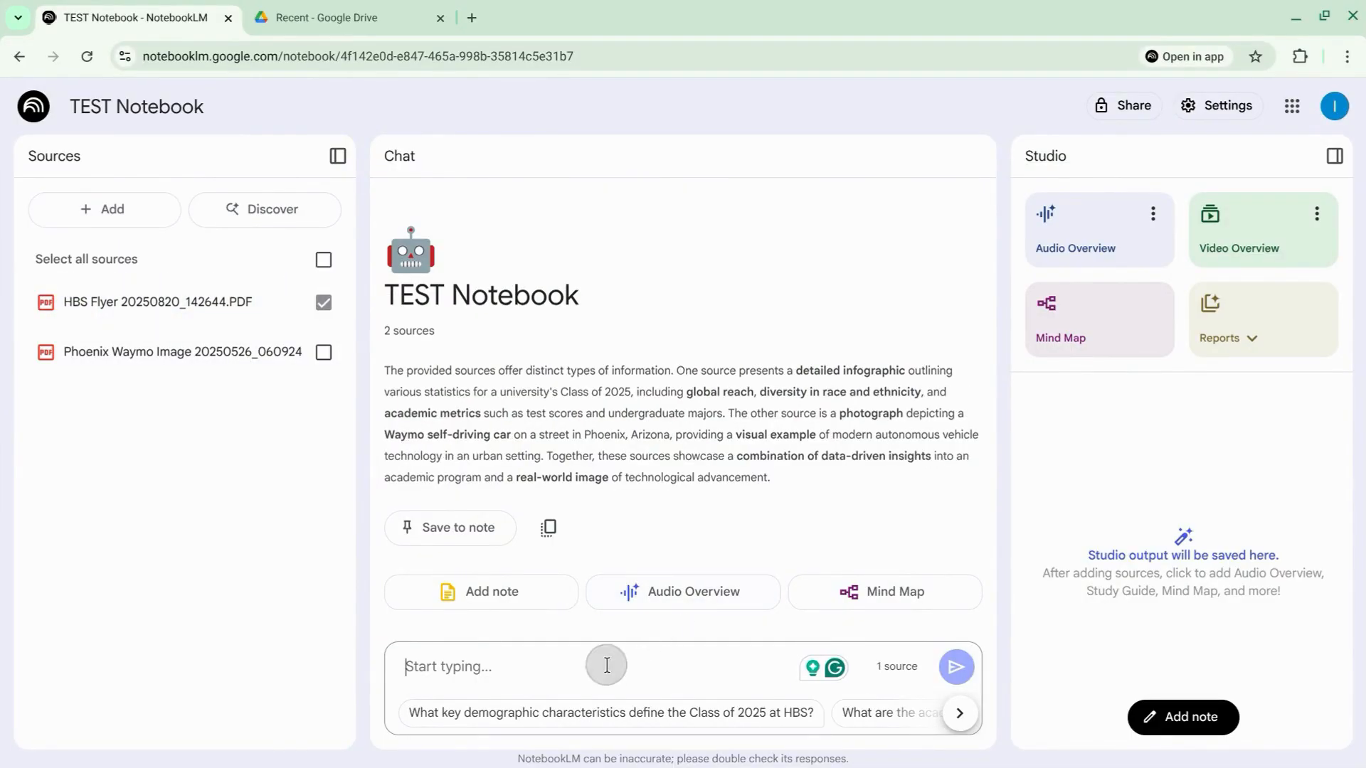
Send the pre-MBA industries question, then upload the AI Agent Whiteboard PDF and preview it
{"action": "left_click", "coordinate": [955, 667]}
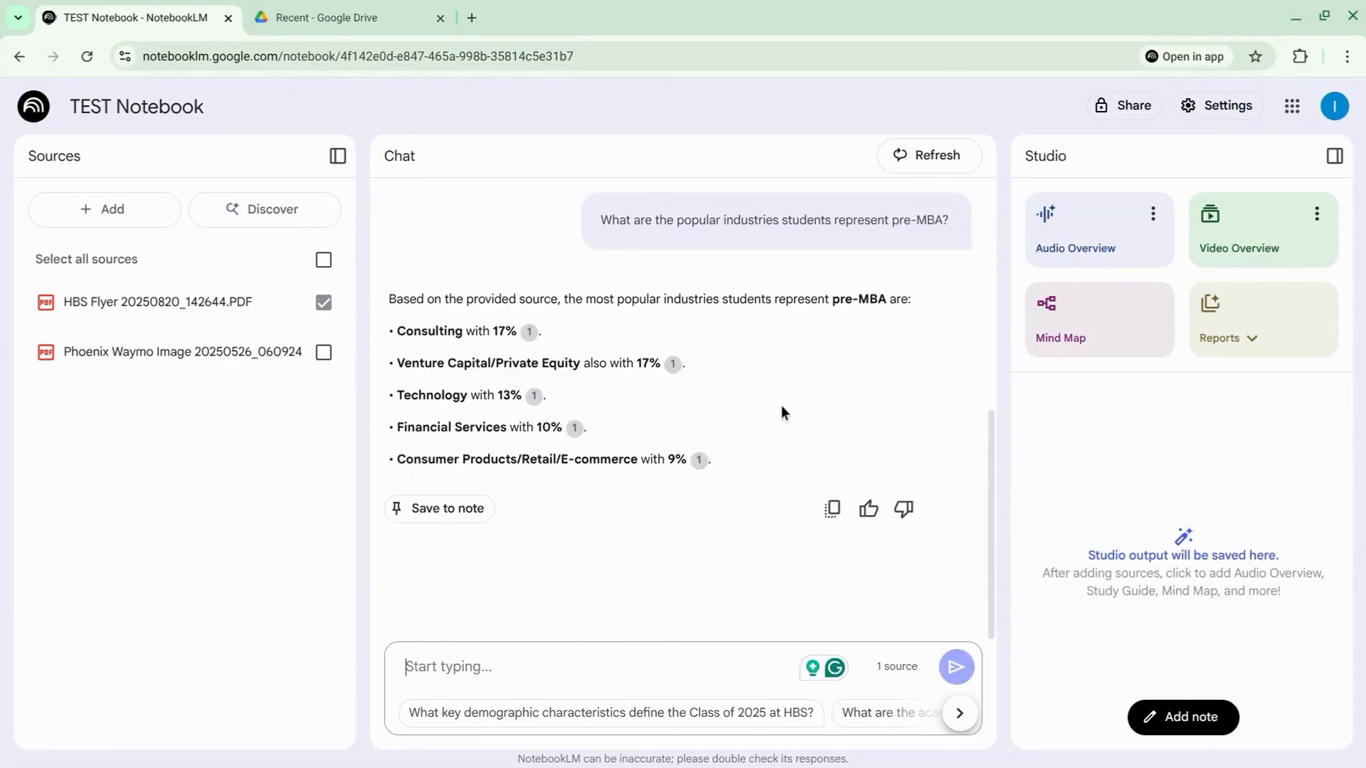
{"action": "key", "text": "alt+tab"}
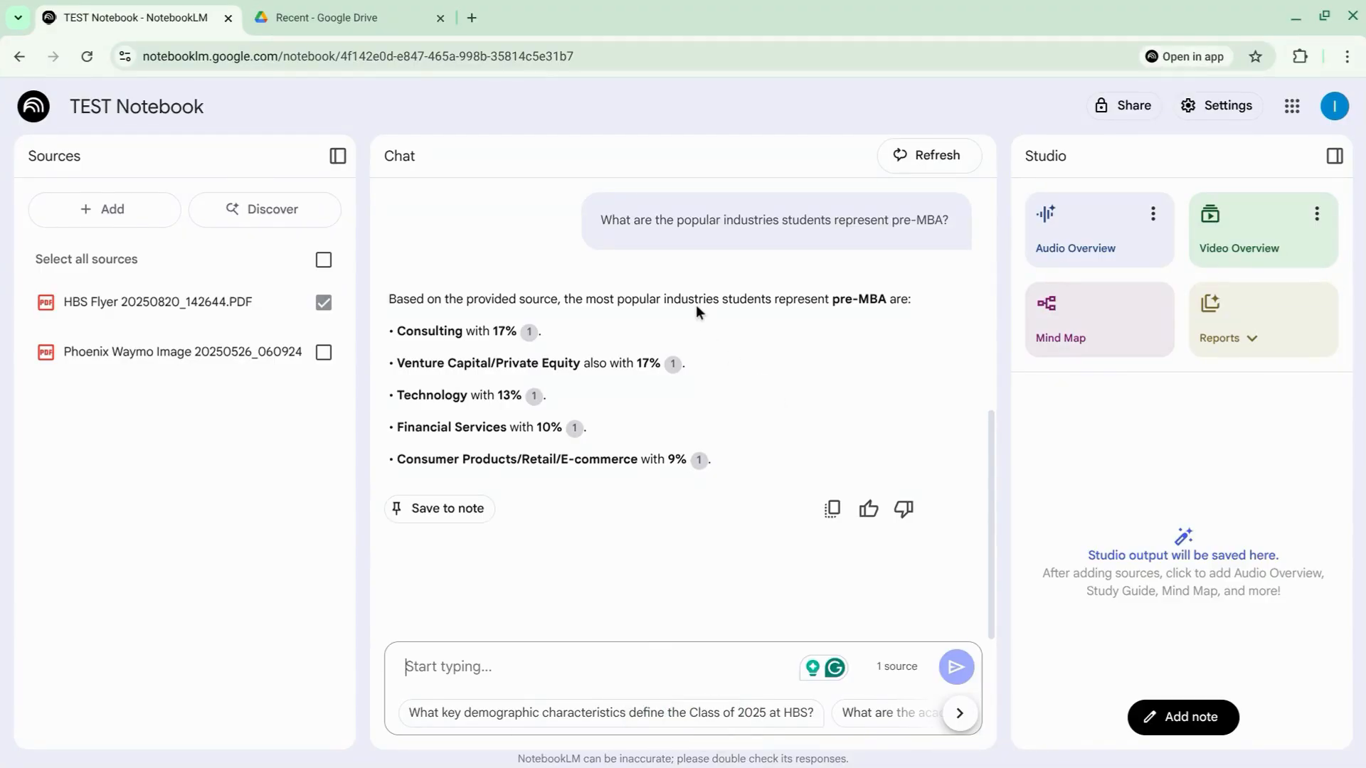
{"action": "left_click", "coordinate": [103, 209]}
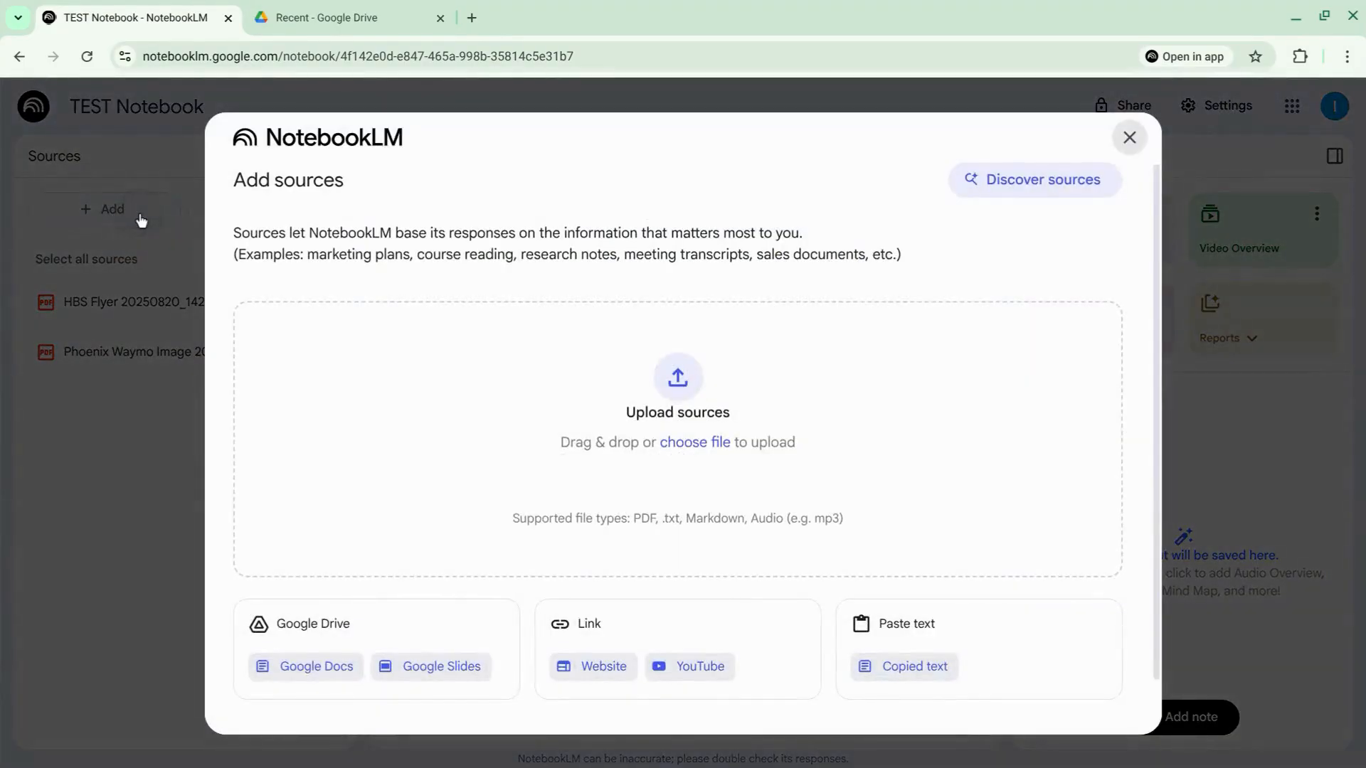
{"action": "left_click", "coordinate": [695, 441]}
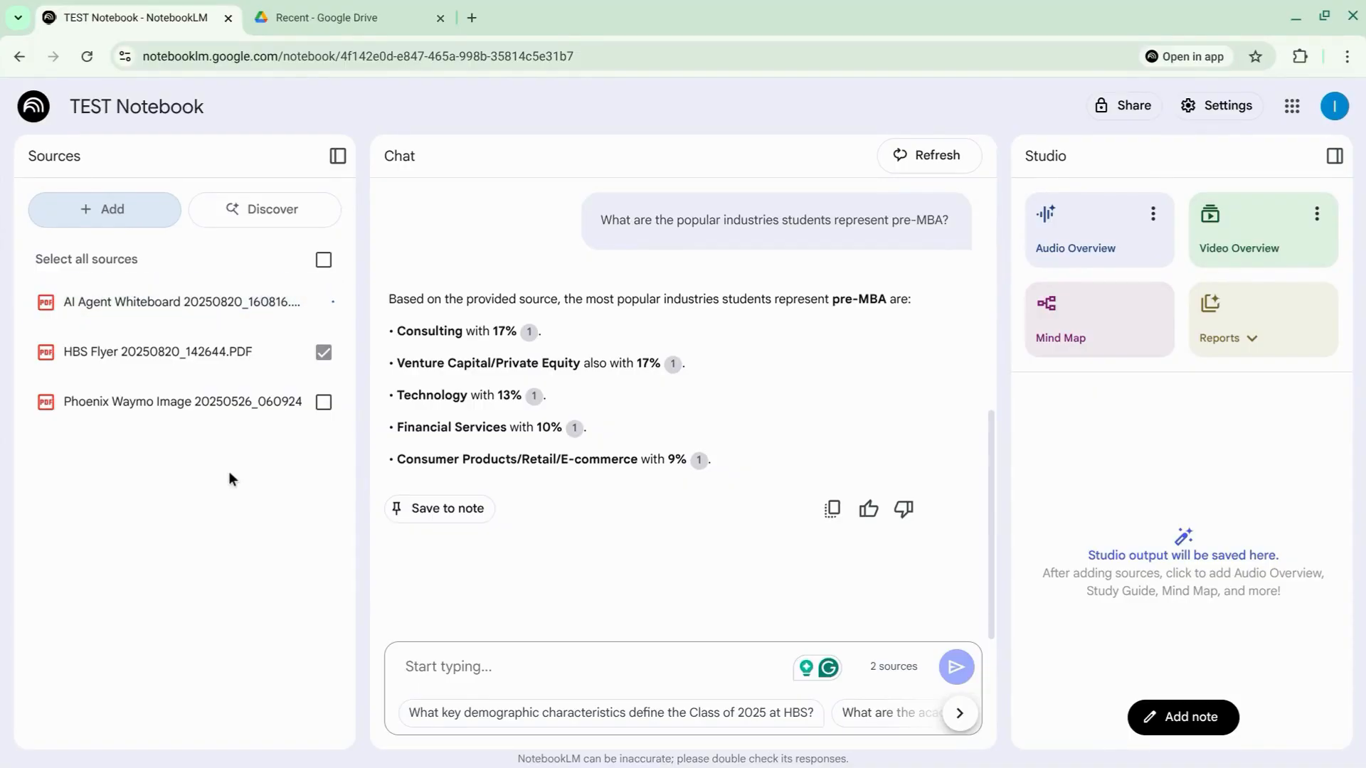
{"action": "left_click", "coordinate": [323, 302]}
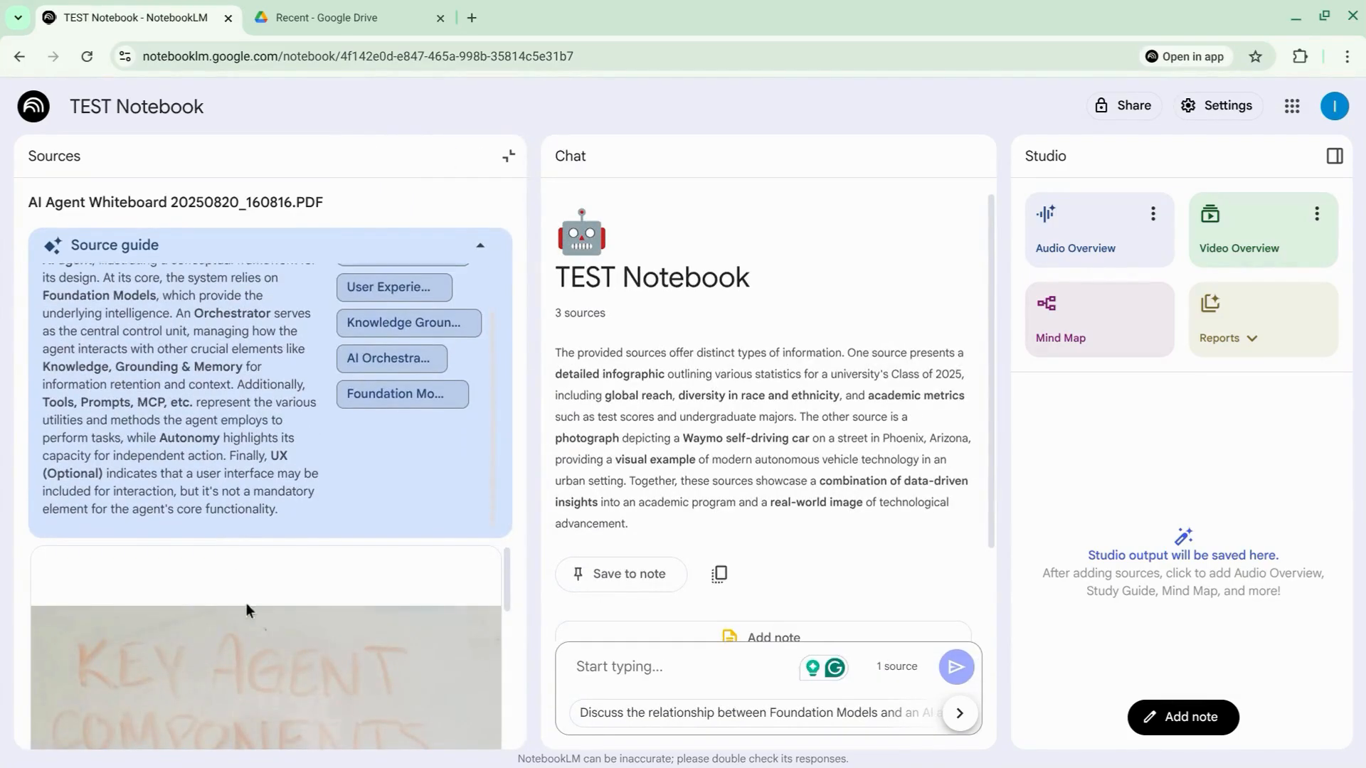
In the Key Agent Components mind map, expand Knowledge and Tools into Grounding, Memory, Prompts and MCP
{"action": "left_click", "coordinate": [479, 244]}
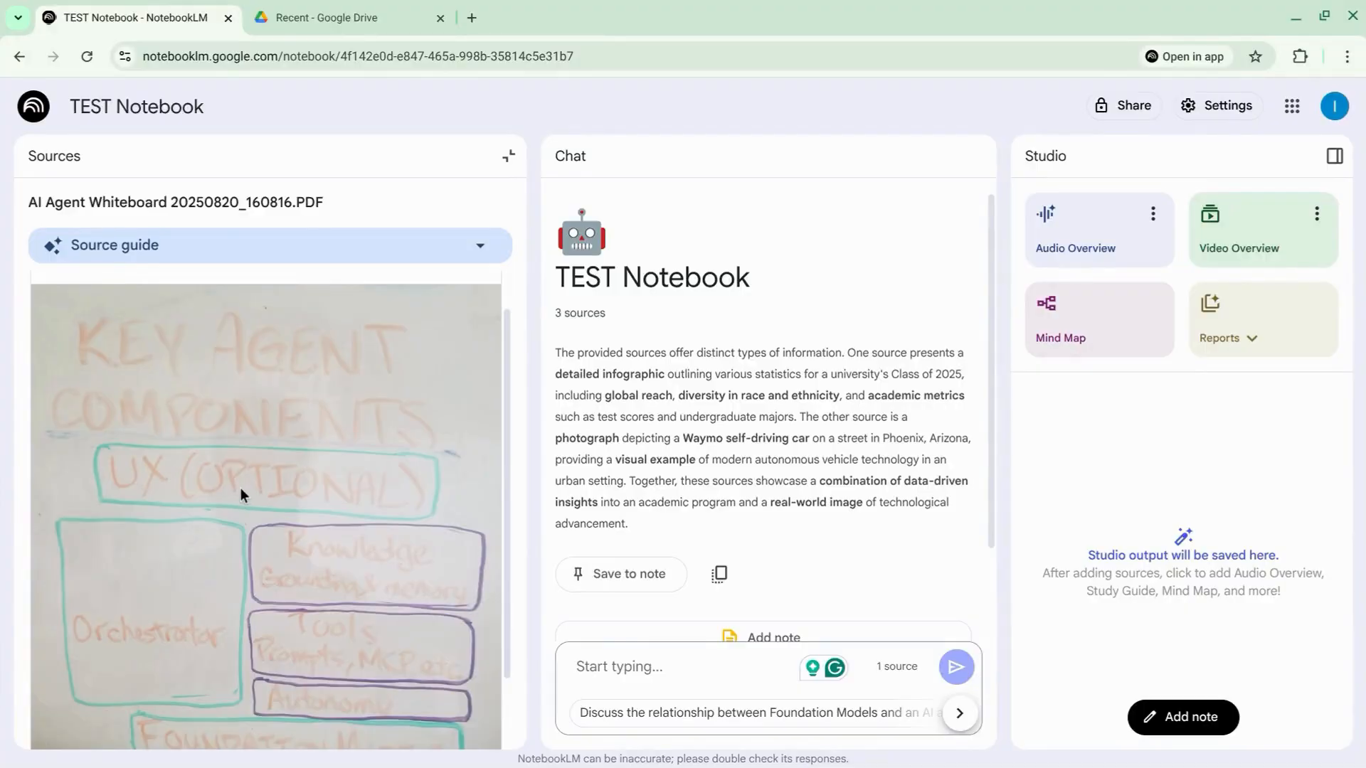
{"action": "left_click", "coordinate": [1060, 337]}
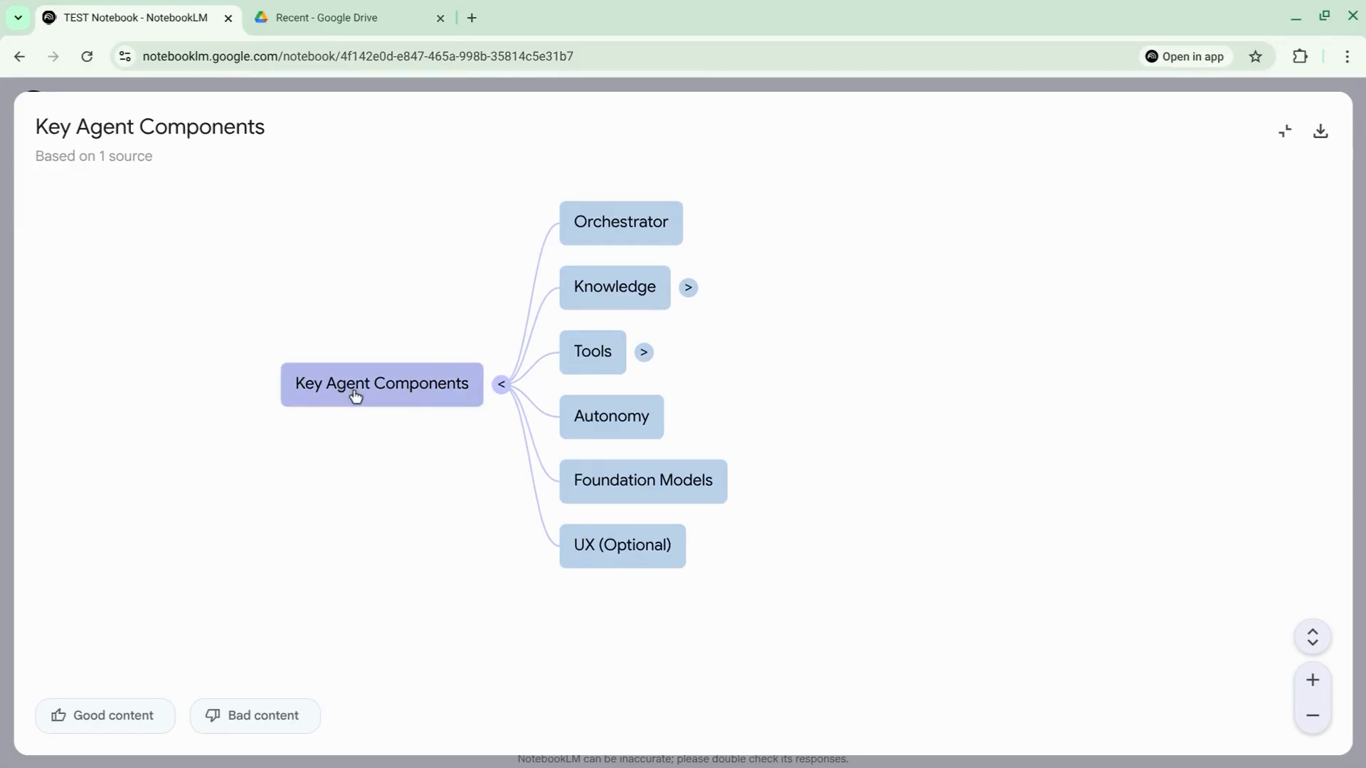
{"action": "mouse_move", "coordinate": [599, 303]}
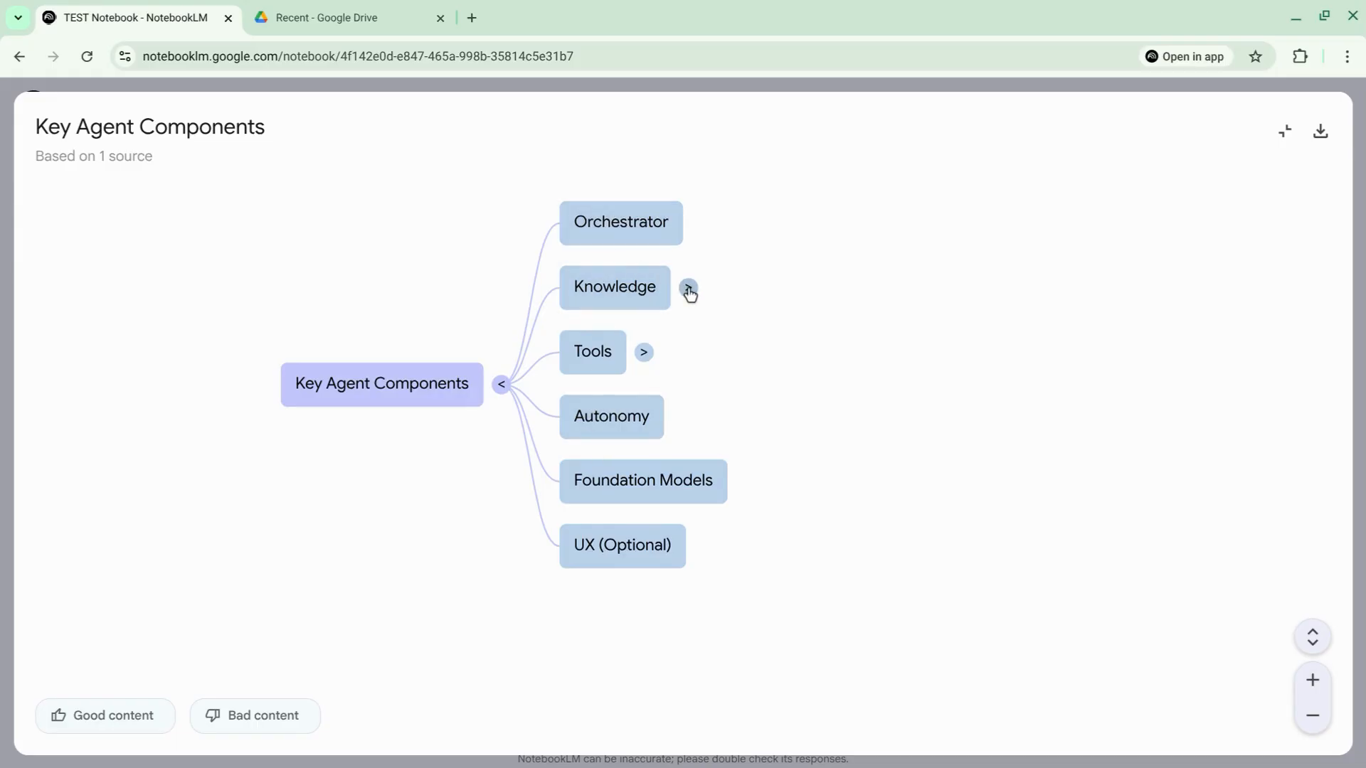
{"action": "left_click", "coordinate": [688, 287]}
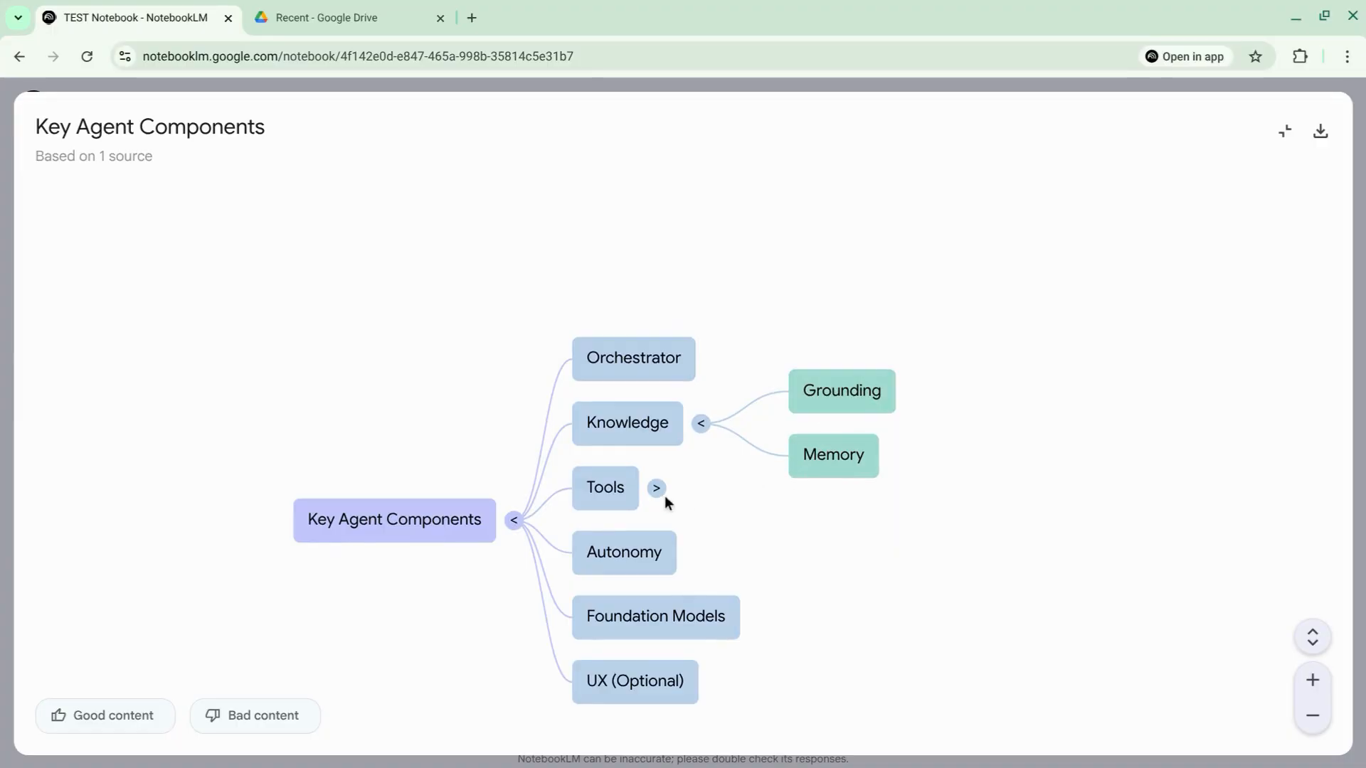
{"action": "left_click", "coordinate": [656, 488]}
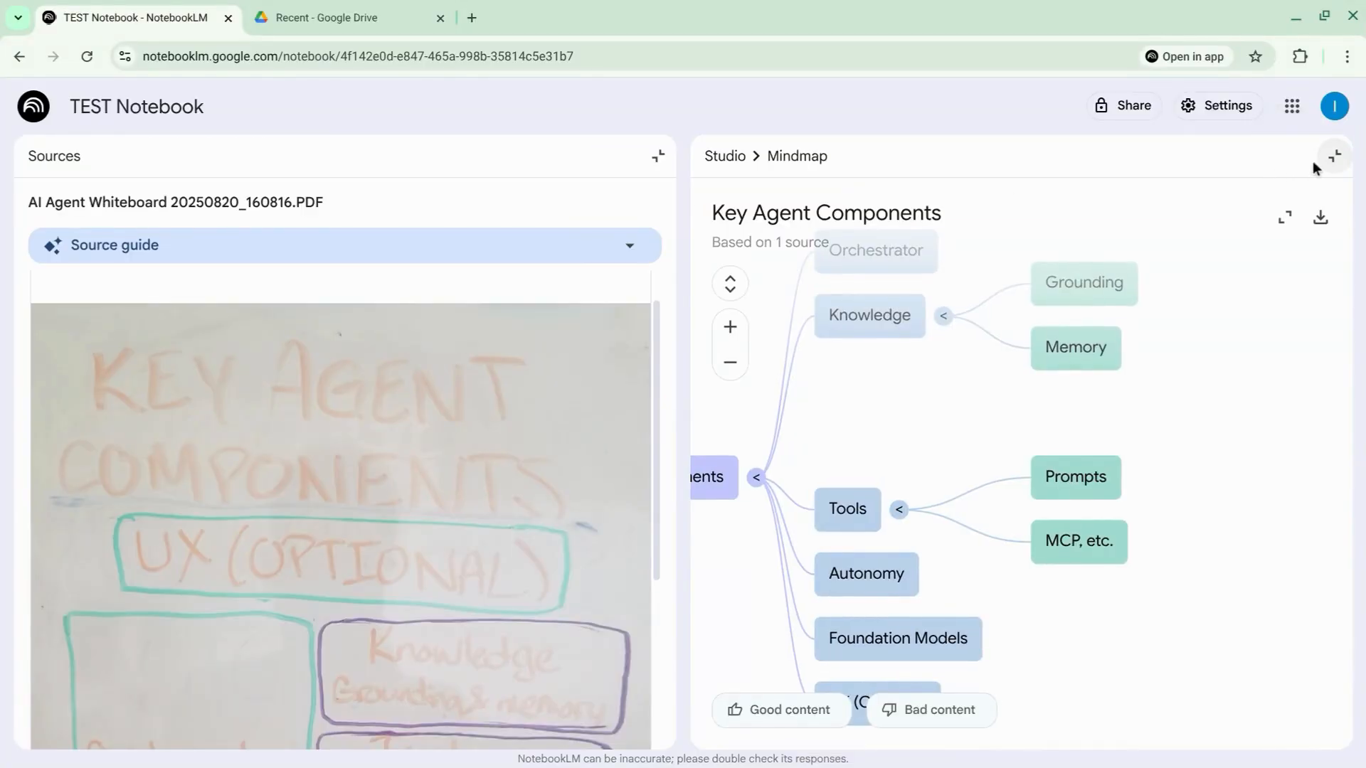
Close the mind map and whiteboard, then send 'Extract the text and create an outline from the source'
{"action": "left_click", "coordinate": [1334, 156]}
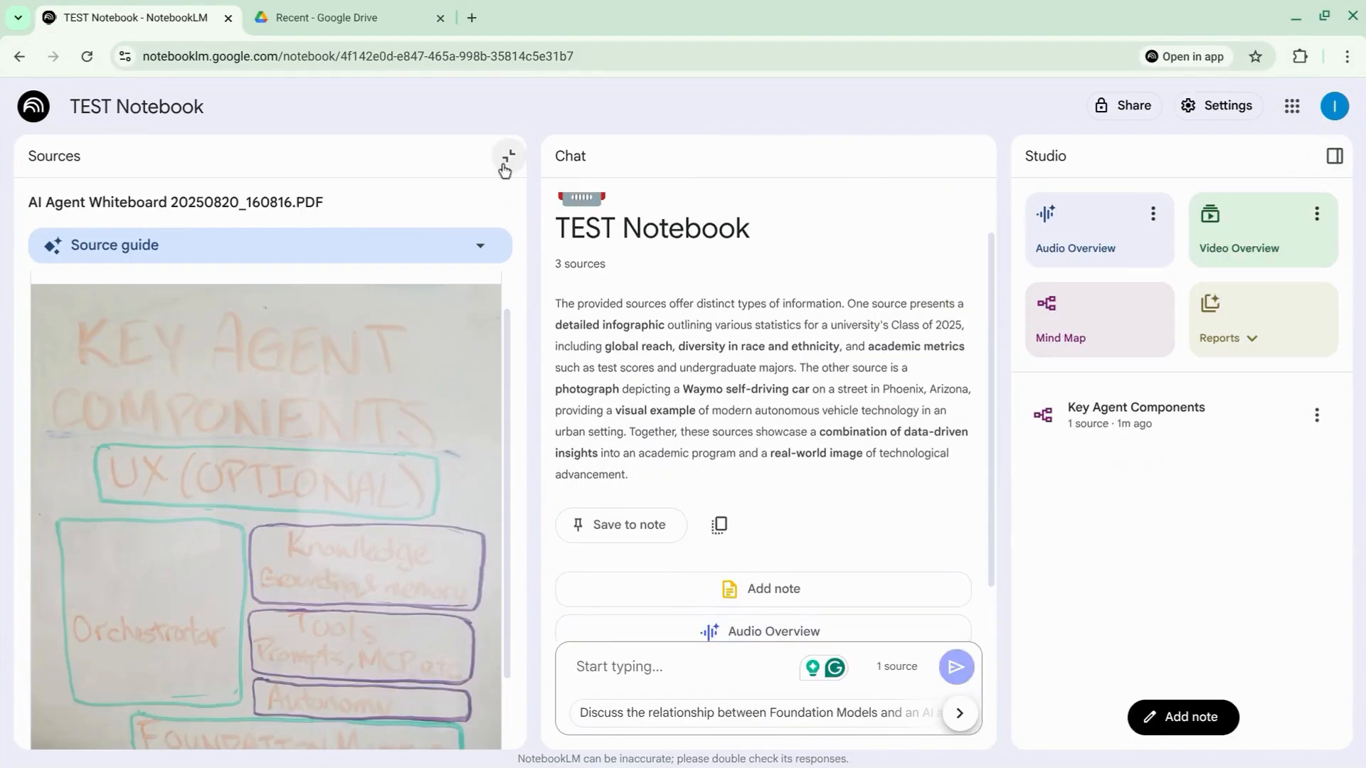
{"action": "left_click", "coordinate": [508, 155]}
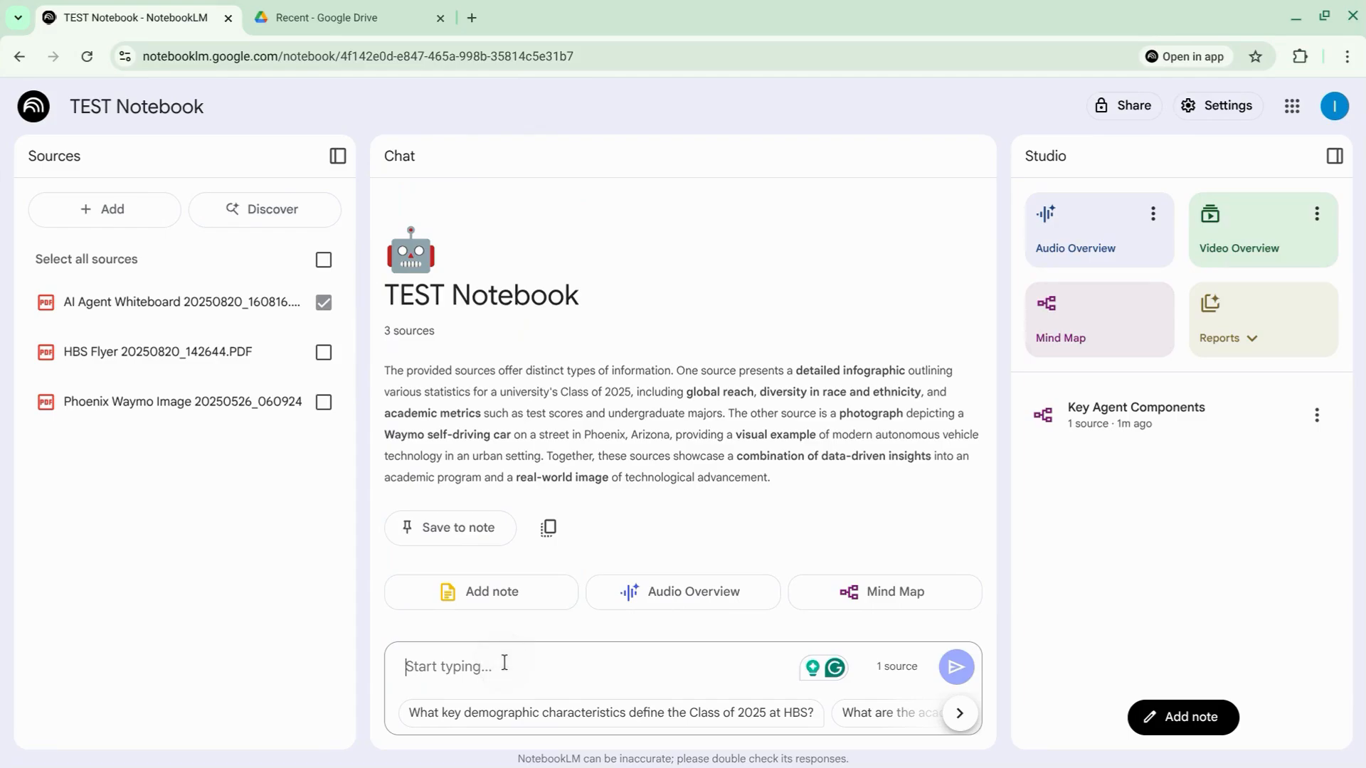
{"action": "type", "text": "Extract the te"}
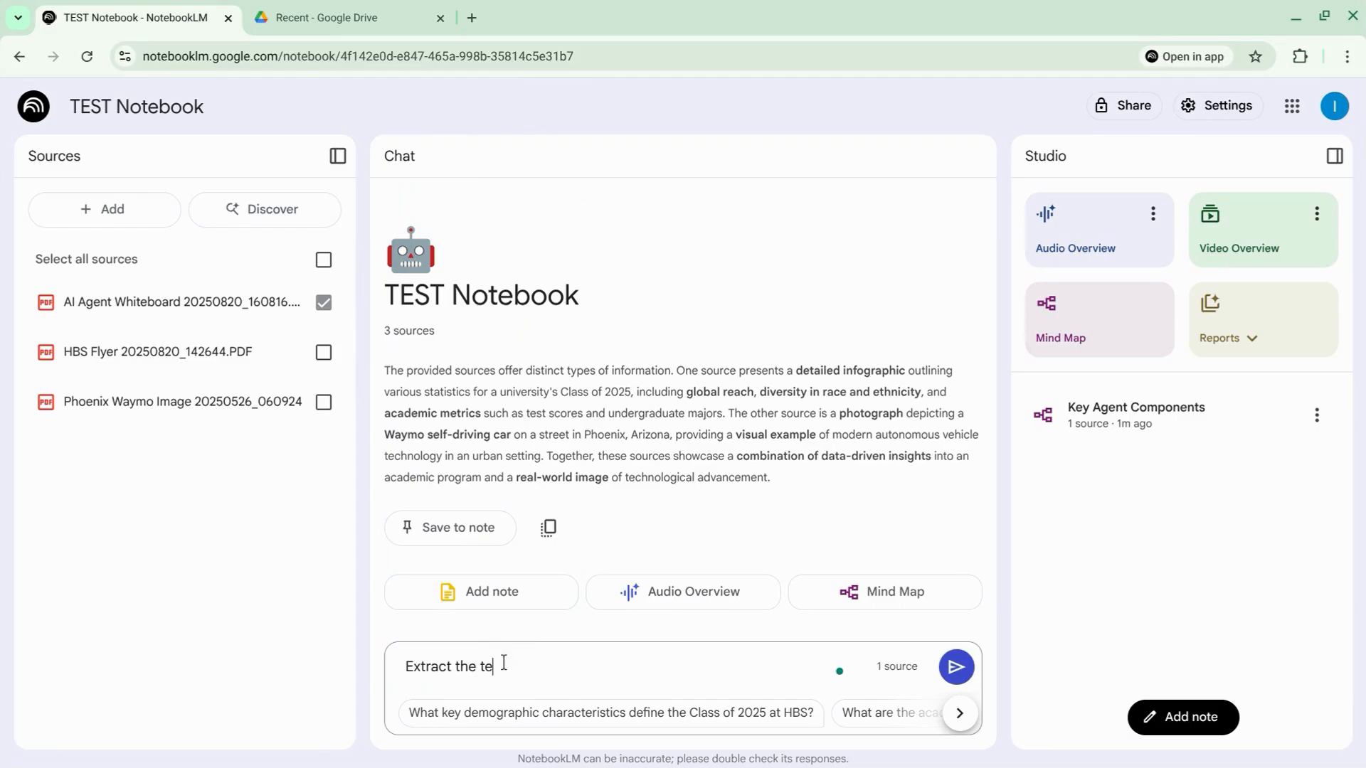
{"action": "type", "text": "xt and create an out"}
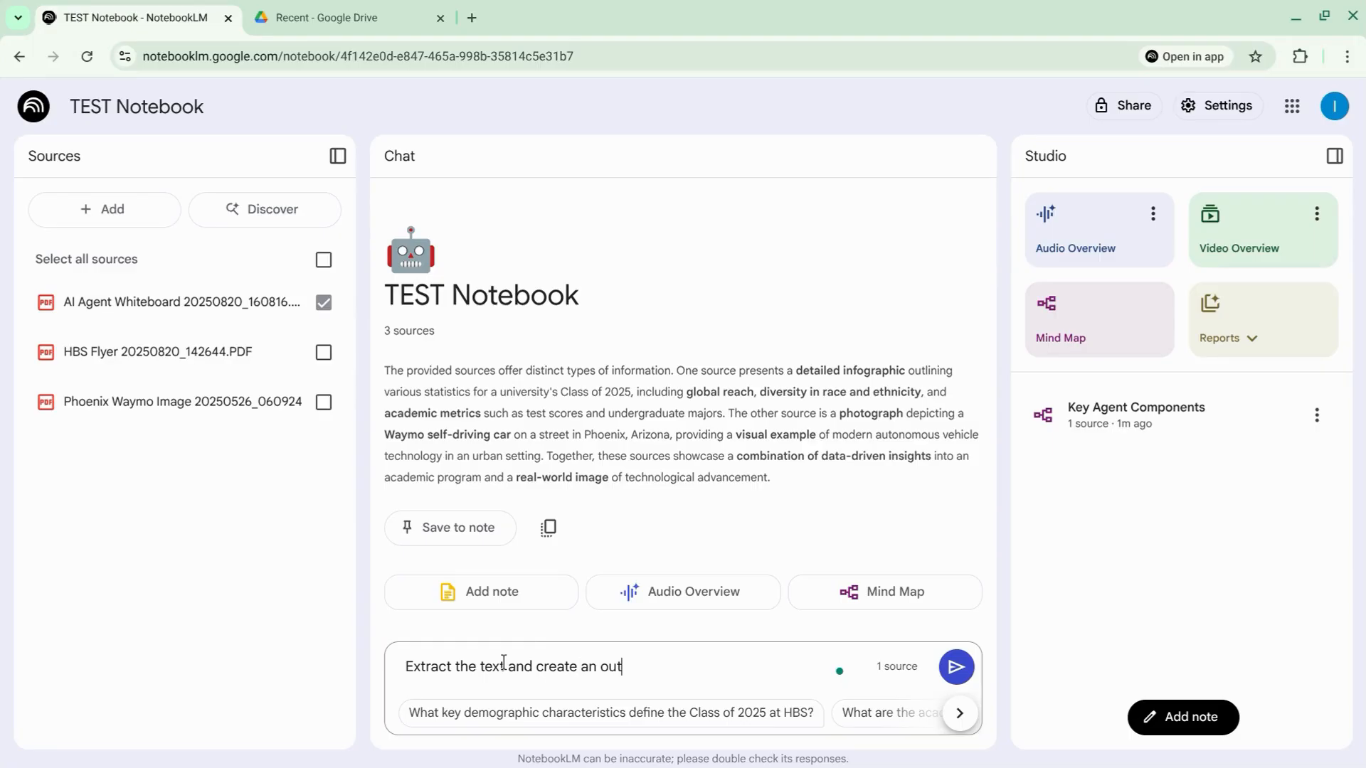
{"action": "type", "text": "line from the"}
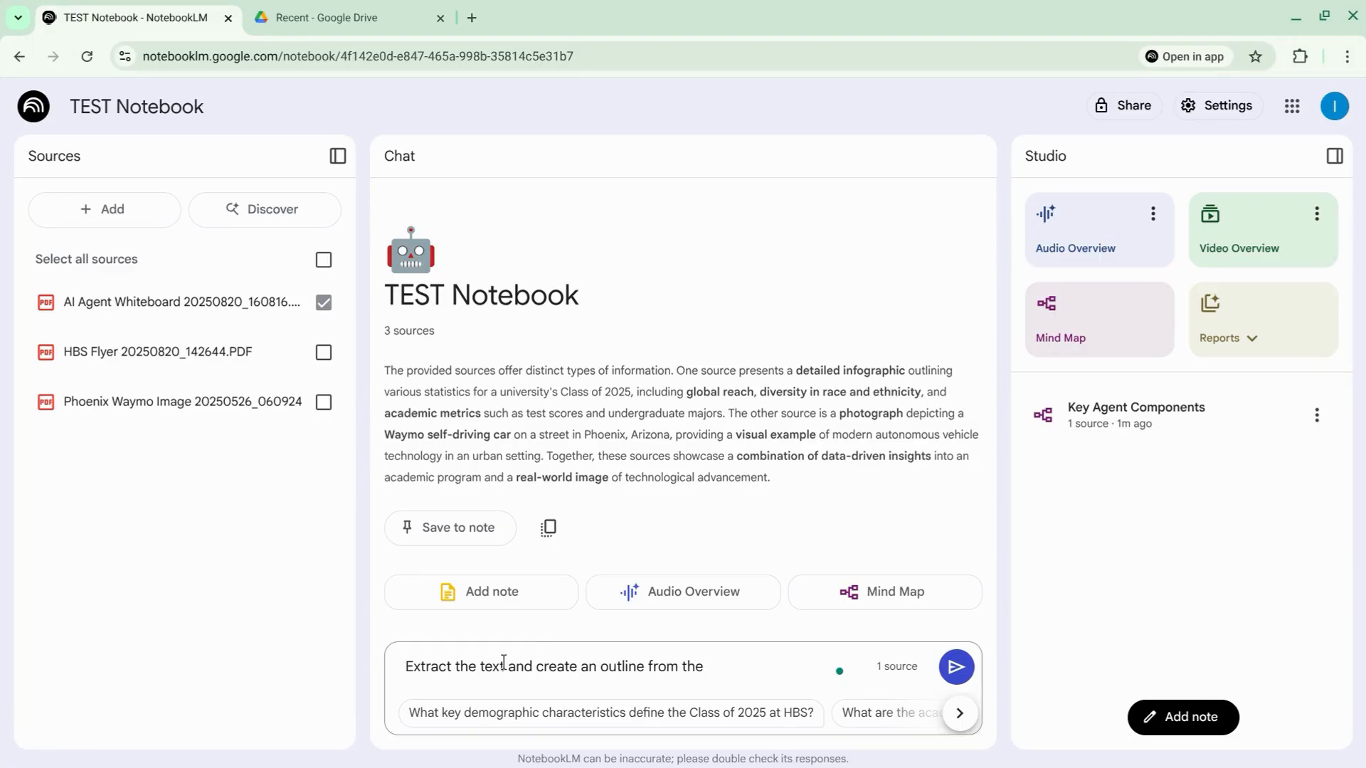
{"action": "left_click", "coordinate": [955, 666]}
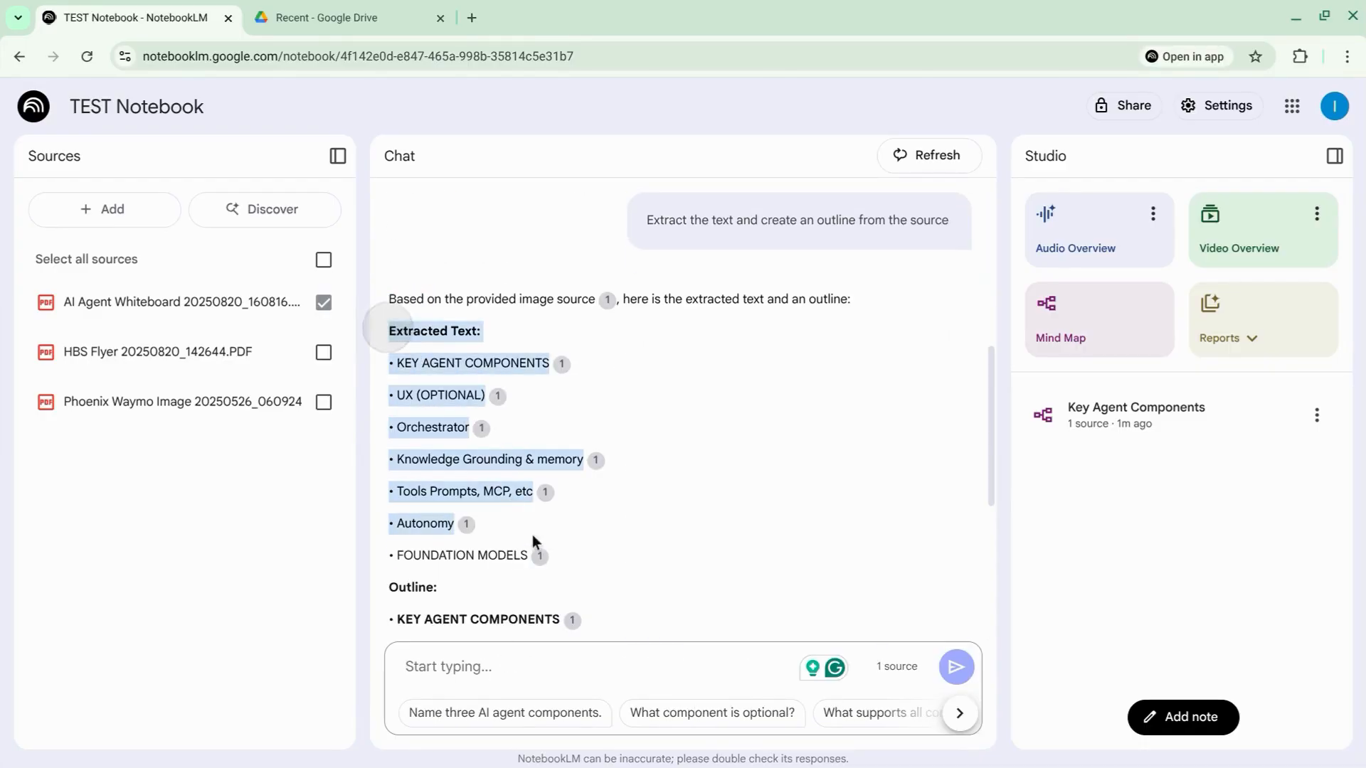
{"action": "scroll", "scroll_direction": "down", "scroll_amount": 3}
{"action": "type", "text": "Describe the image in detail"}
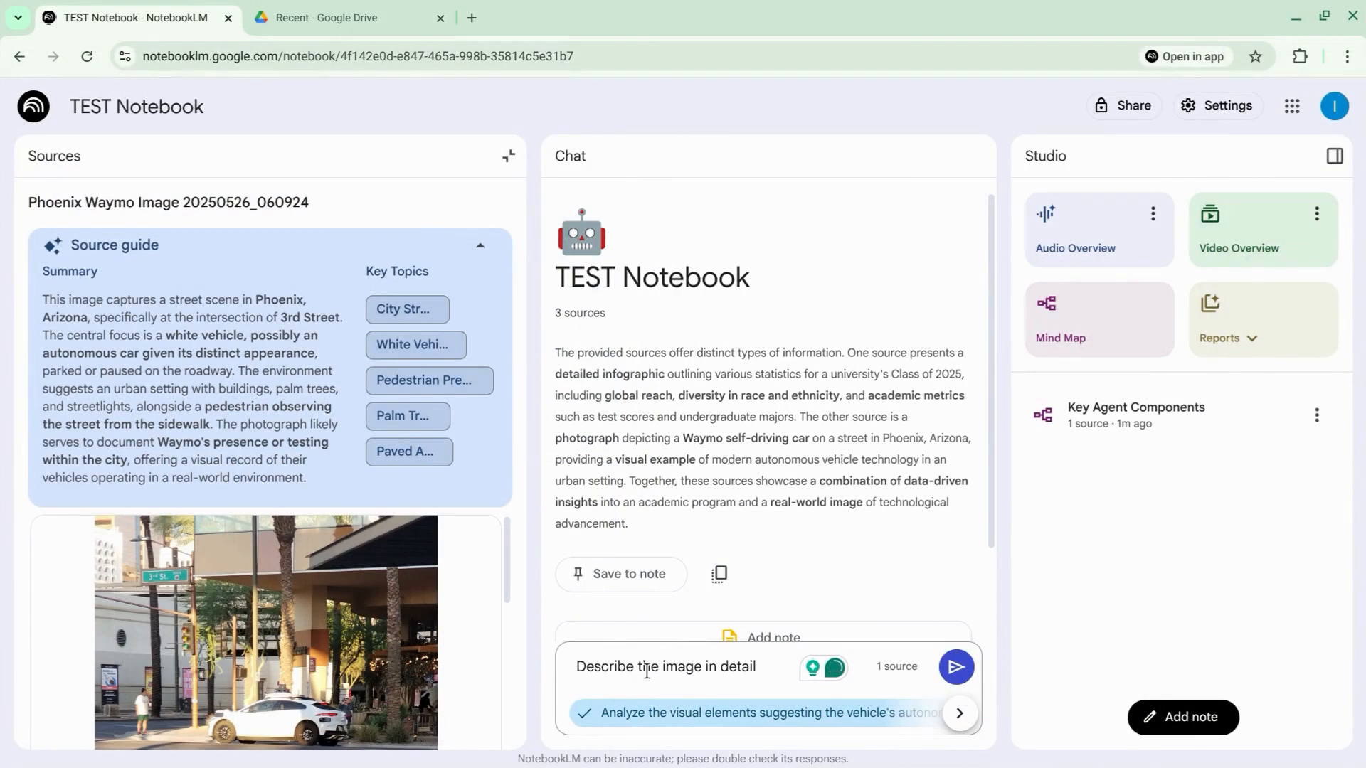
Send 'Describe the image in detail, highlighting the major elements' and read the answer, marking the street-sign passage
{"action": "type", "text": ","}
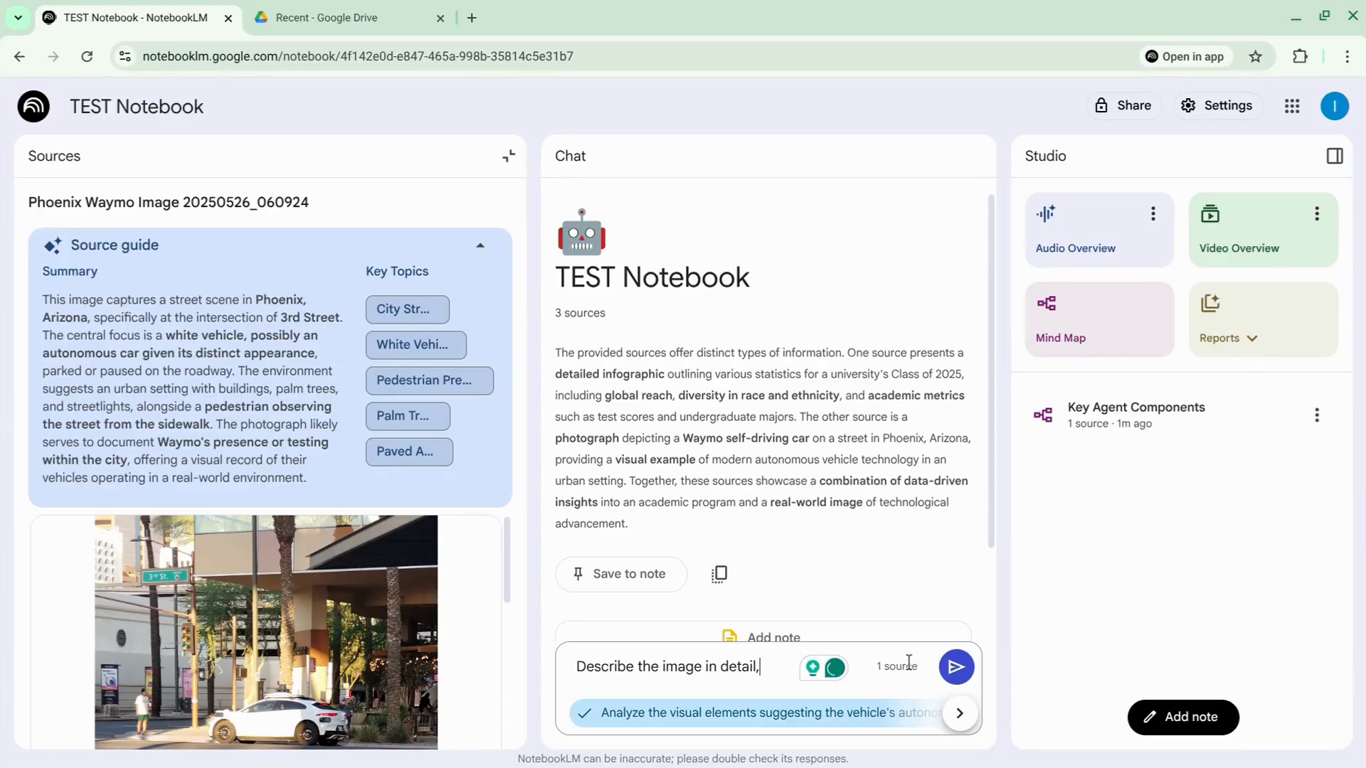
{"action": "type", "text": "highlighting the"}
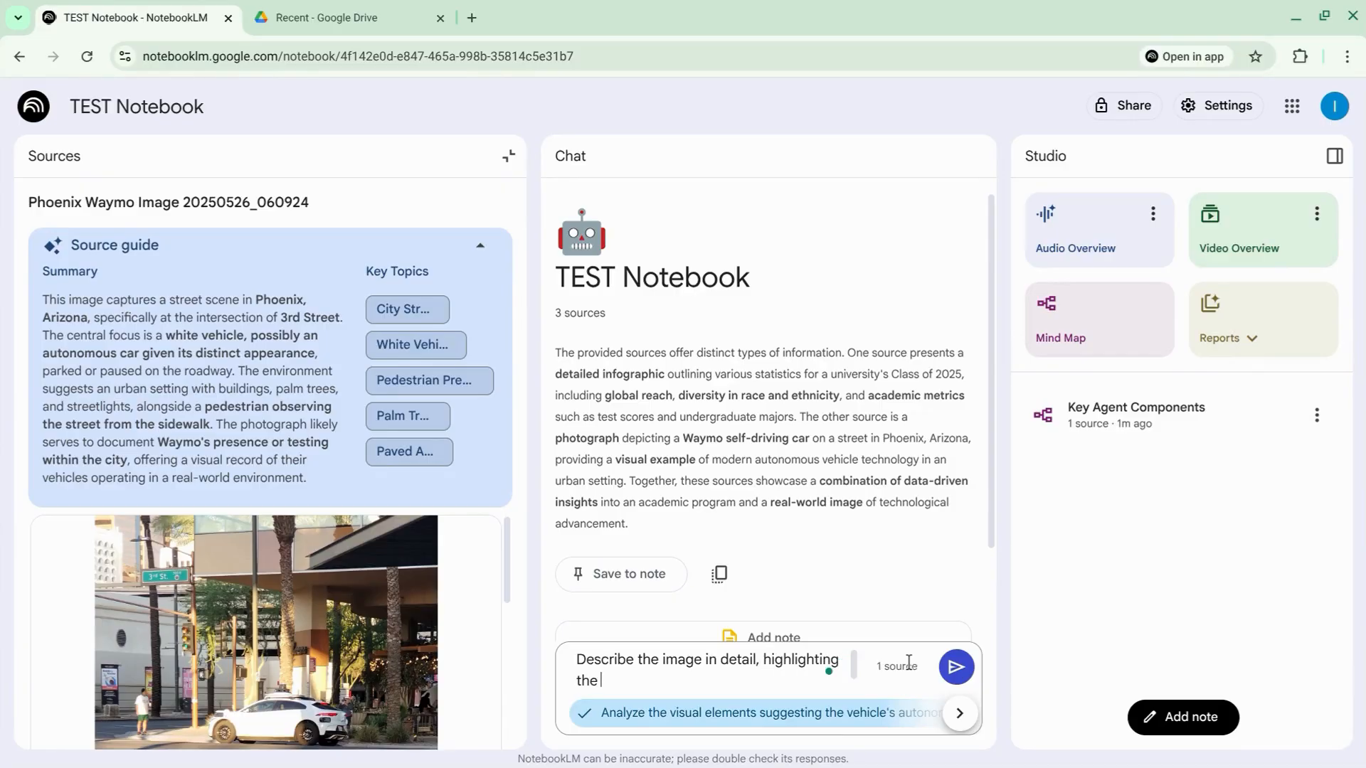
{"action": "type", "text": "major eleme"}
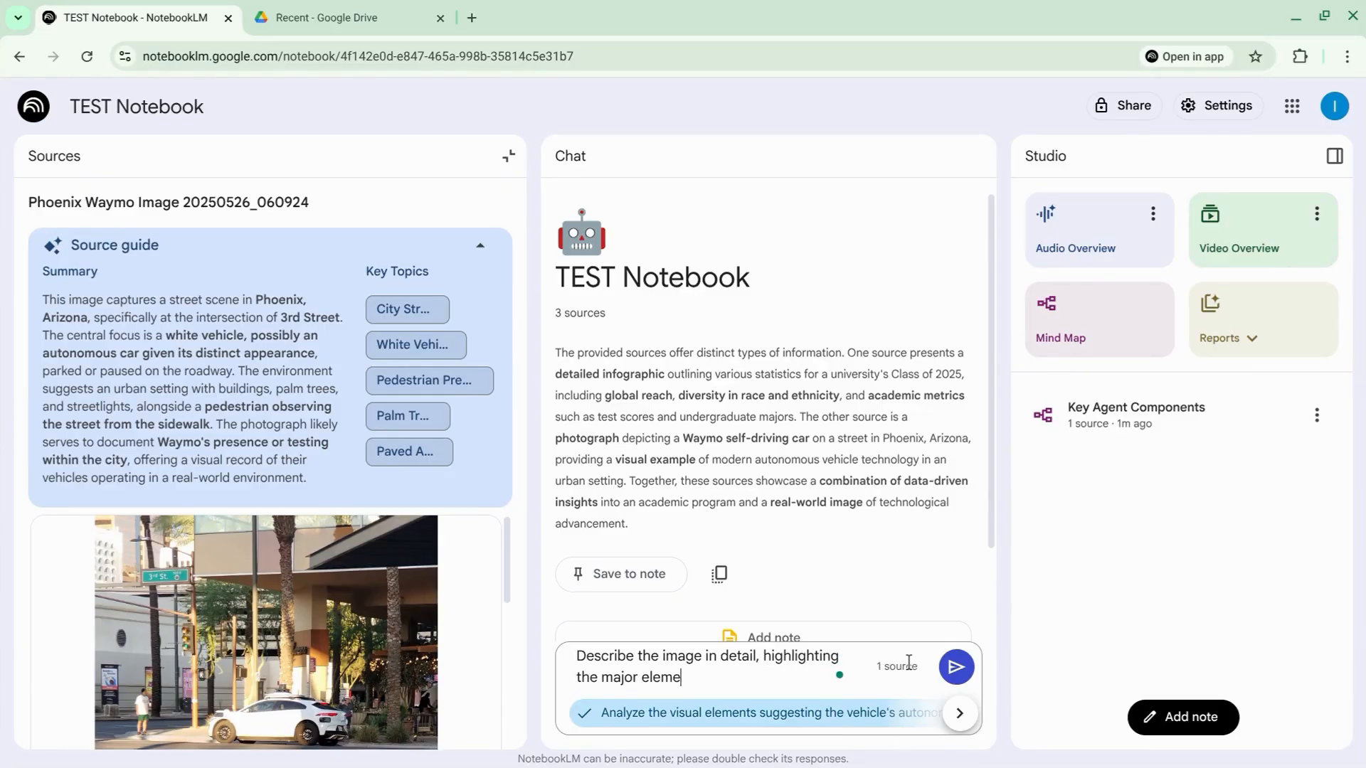
{"action": "left_click", "coordinate": [955, 667]}
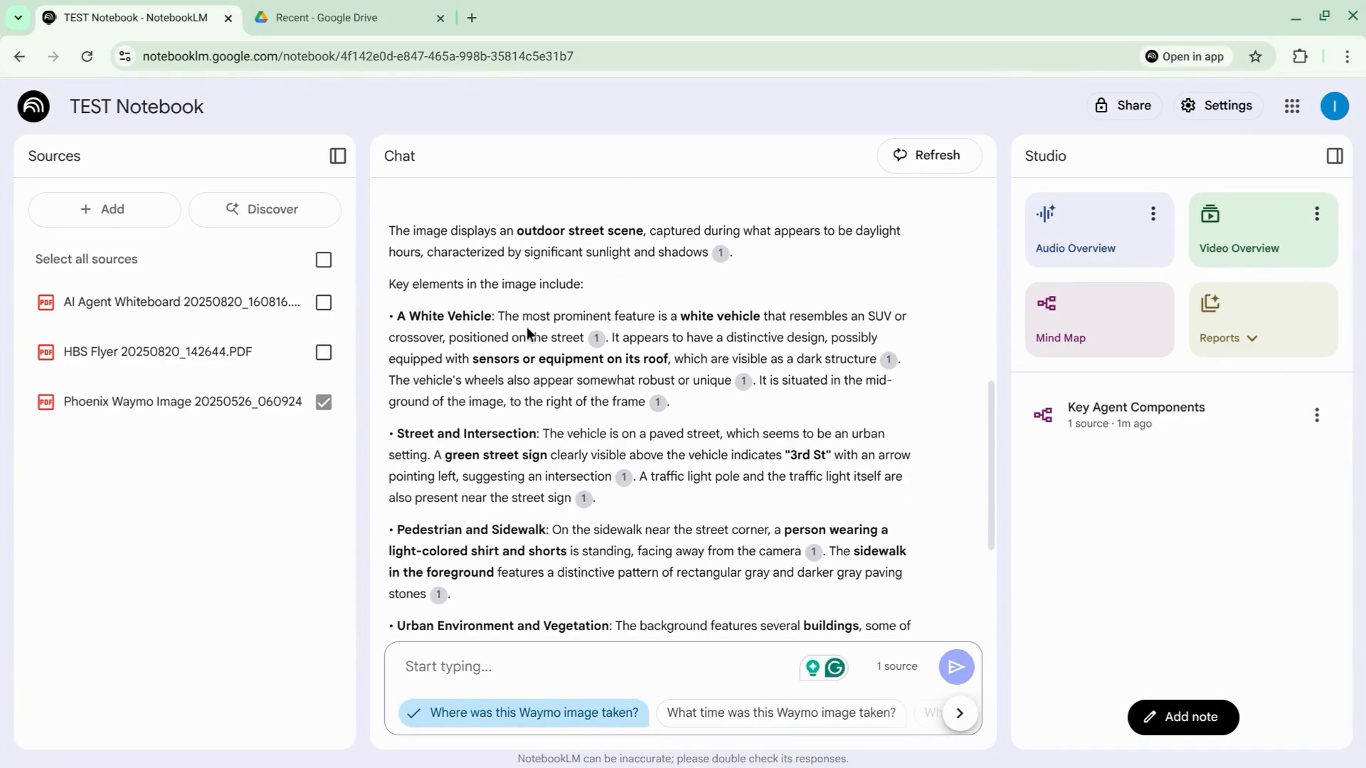
{"action": "scroll", "scroll_direction": "down", "scroll_amount": 3}
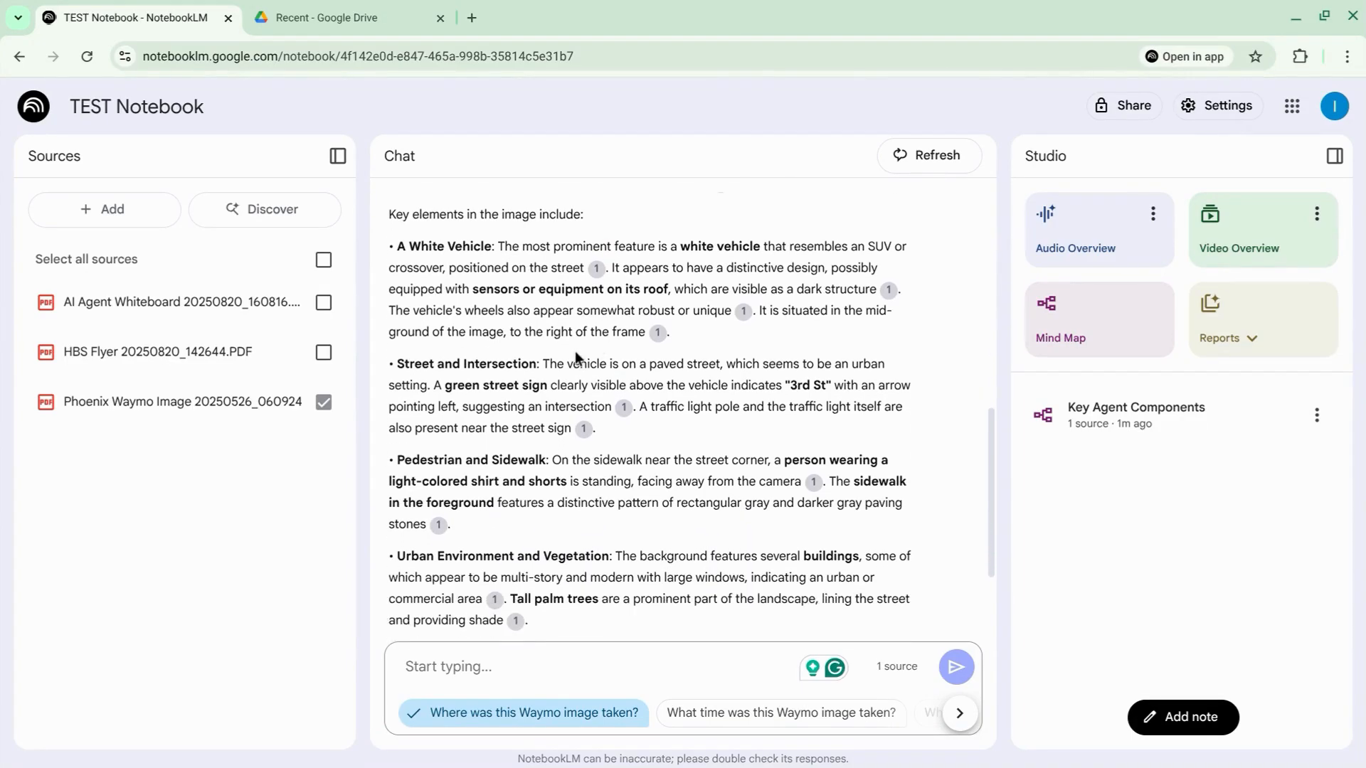
{"action": "left_click_drag", "start_coordinate": [443, 385], "coordinate": [636, 385]}
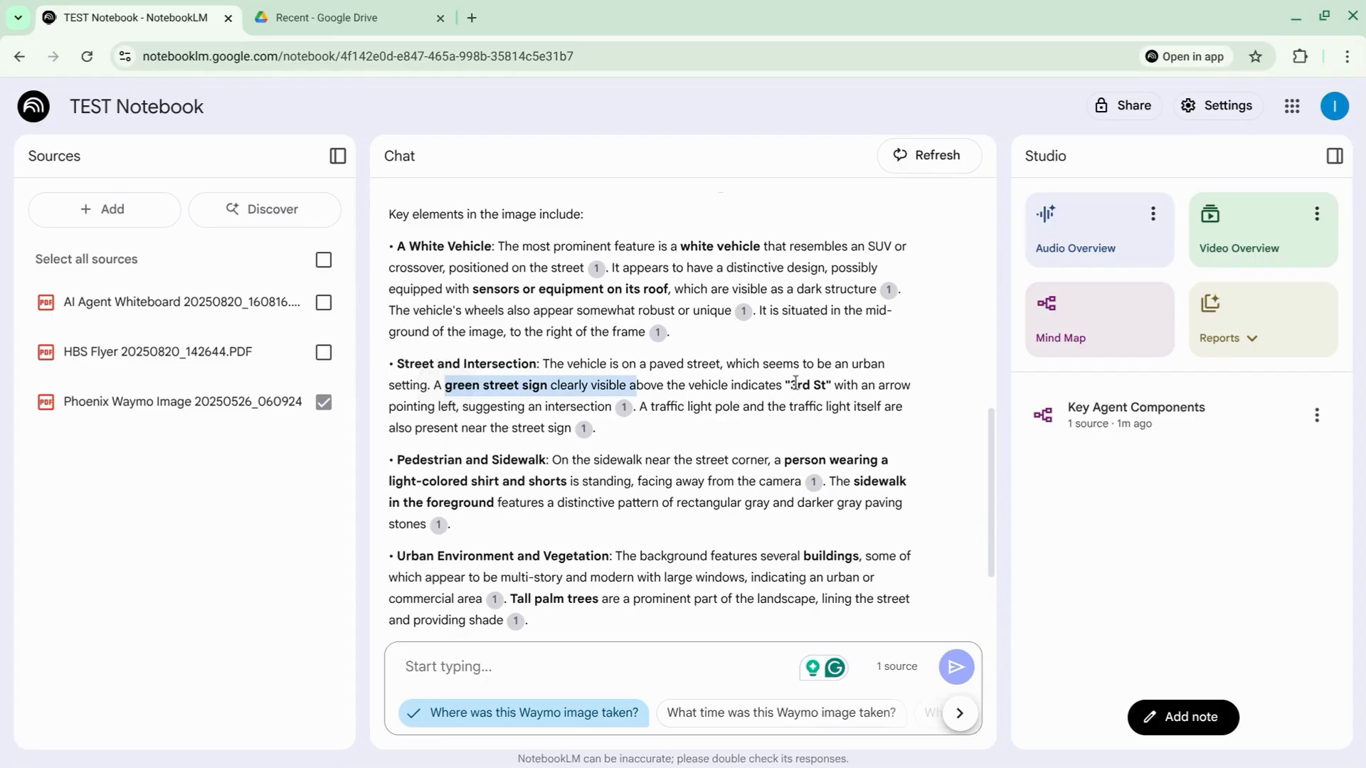
{"action": "scroll", "scroll_direction": "down", "scroll_amount": 3}
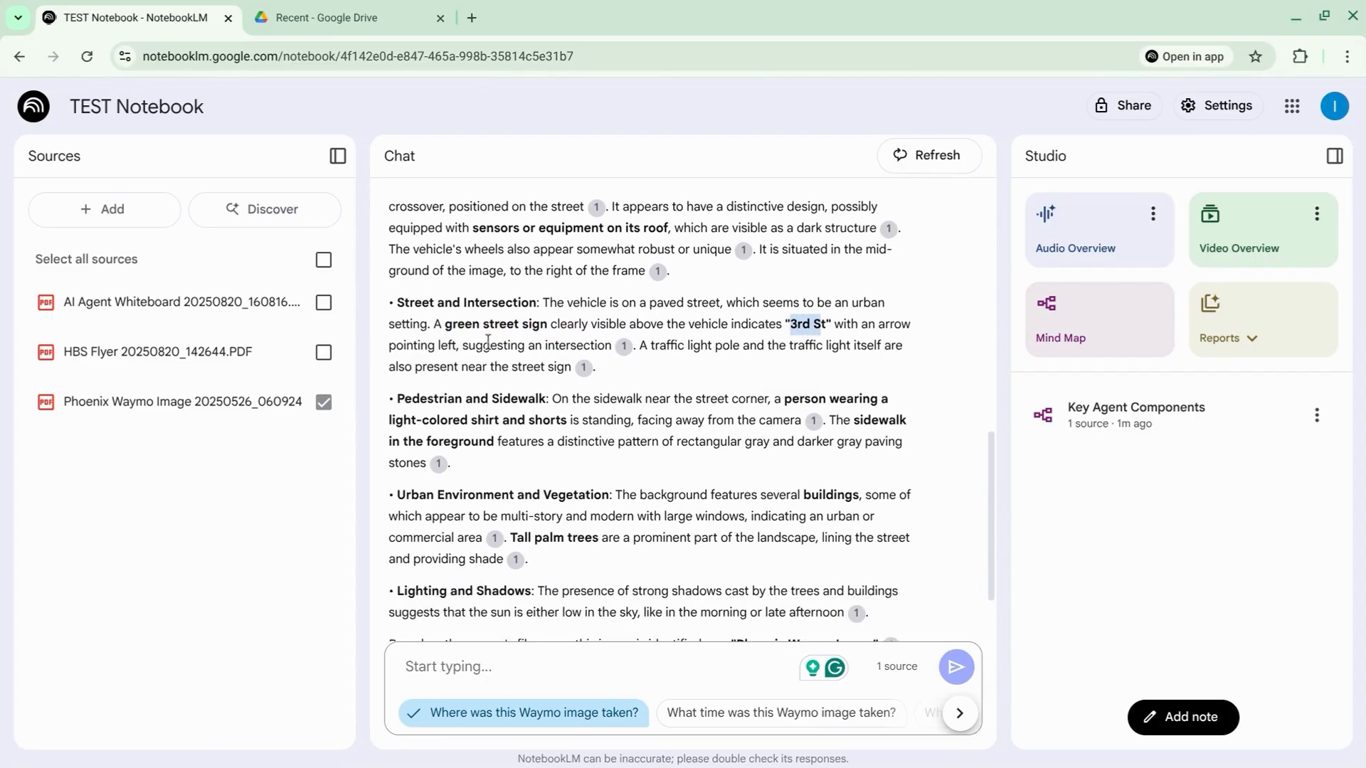
{"action": "scroll", "scroll_direction": "down", "scroll_amount": 3}
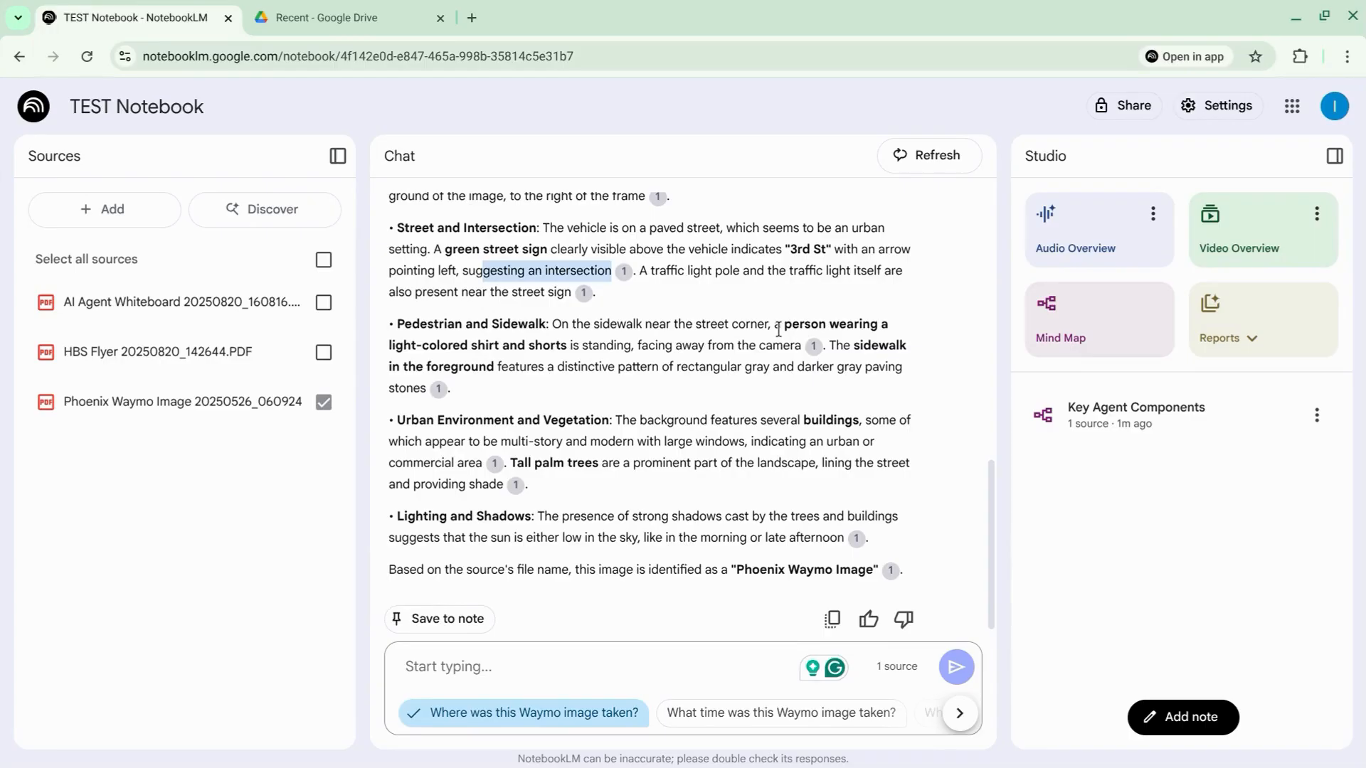